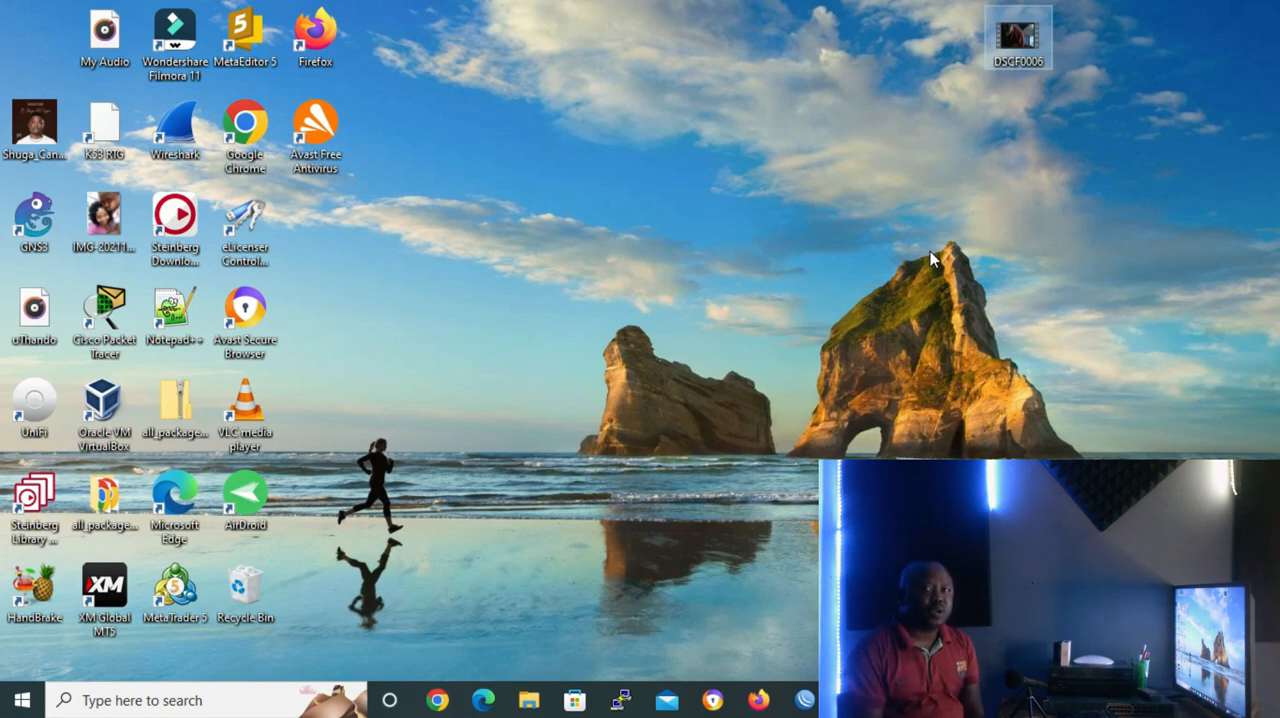
mouse_move(870, 390)
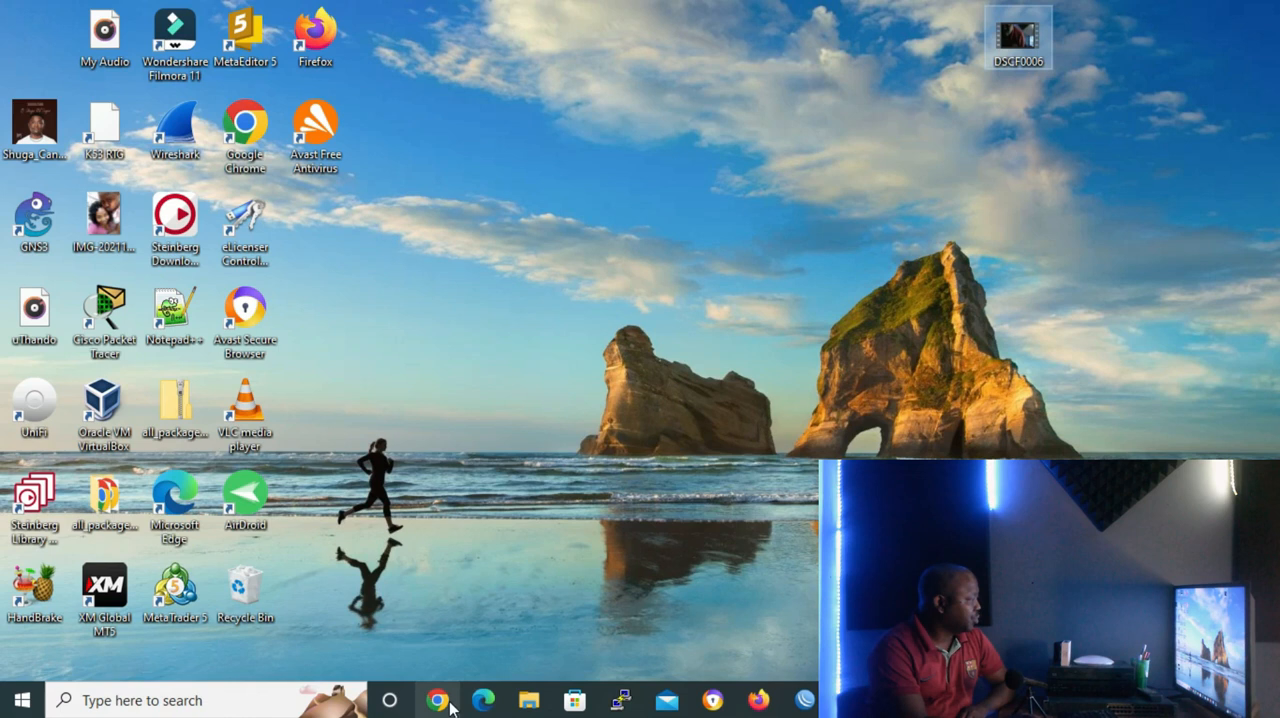
In Chrome, download the VirtualBox 7.0.4 installer for Windows hosts, keeping it past the warning.
click(438, 700)
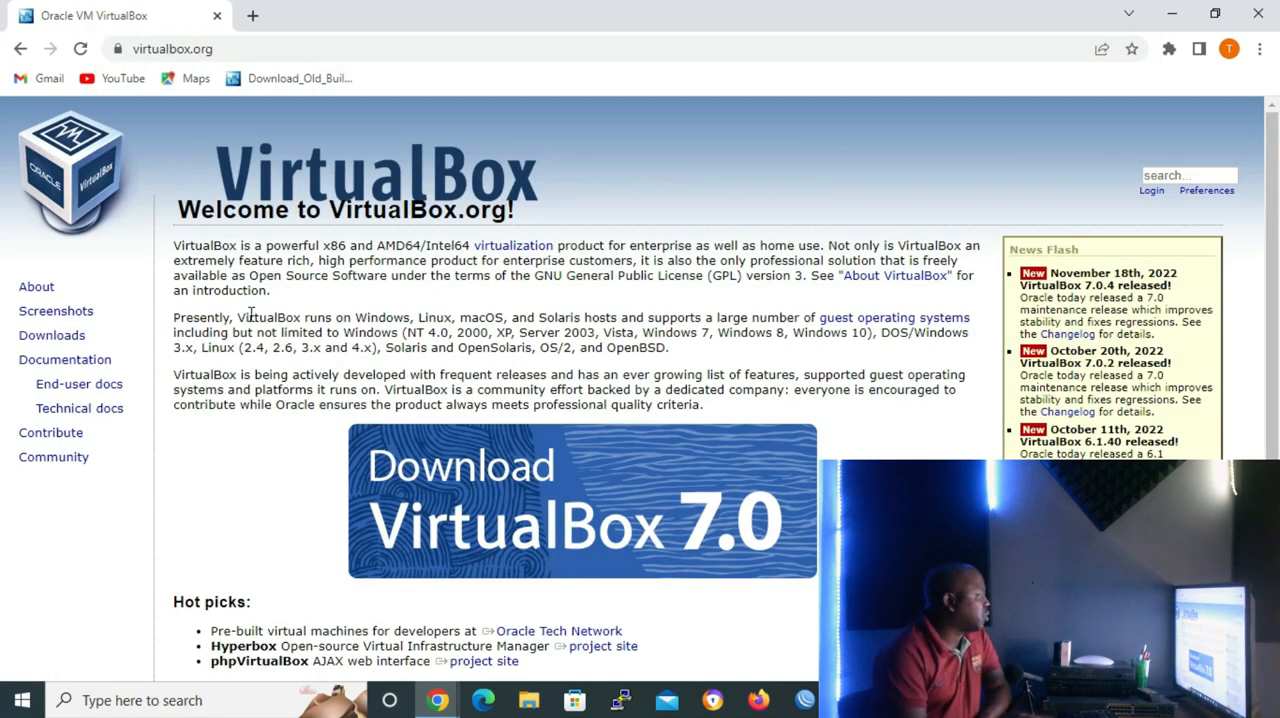
mouse_move(555, 522)
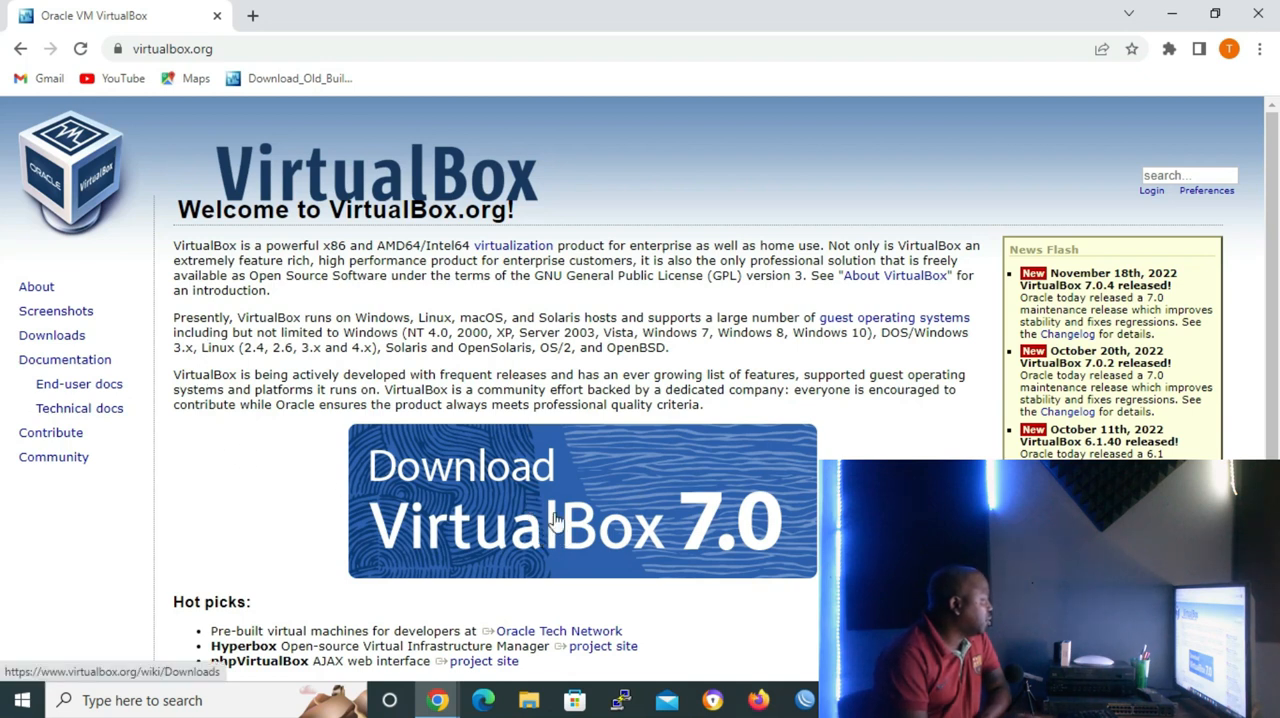
mouse_move(585, 530)
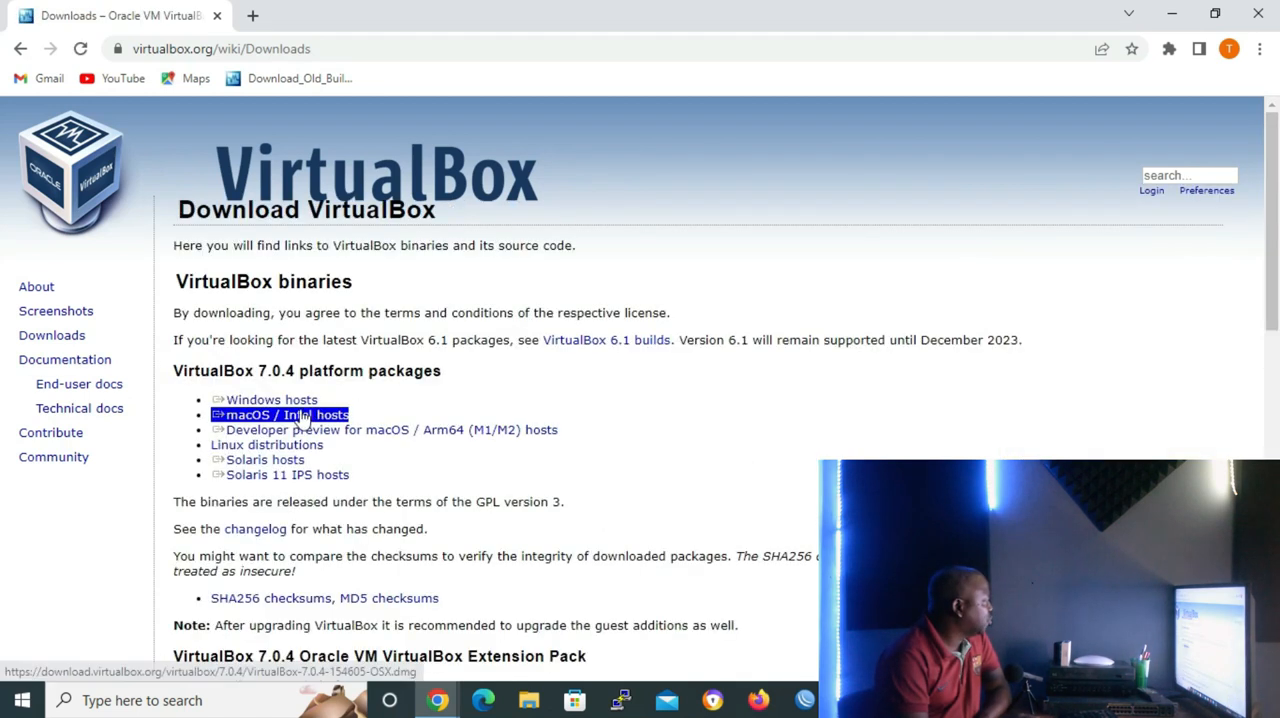
click(271, 399)
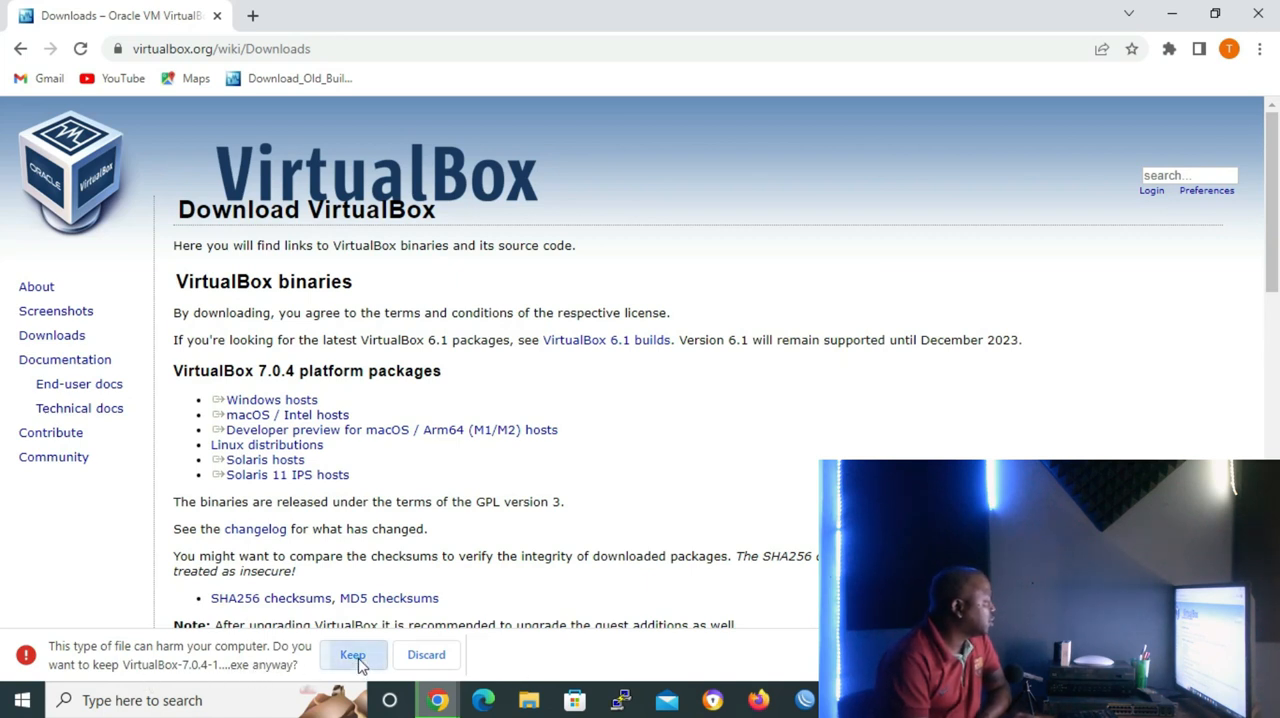
click(352, 654)
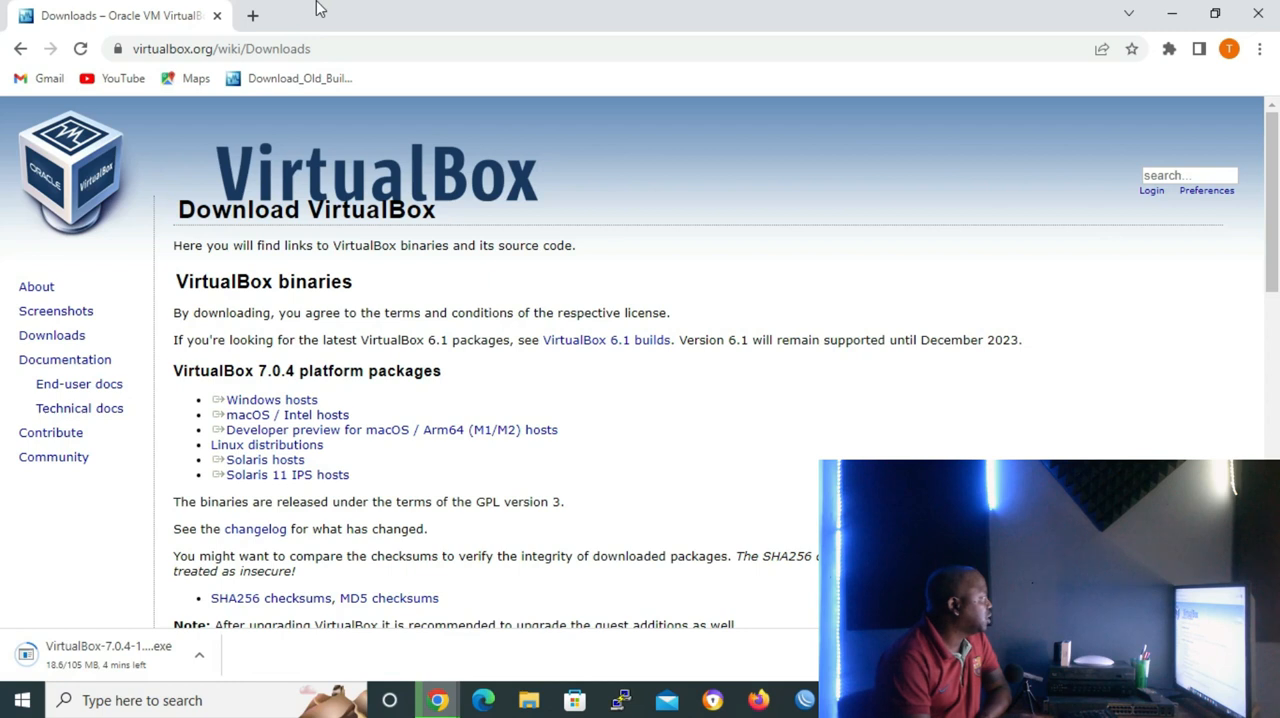
click(259, 16)
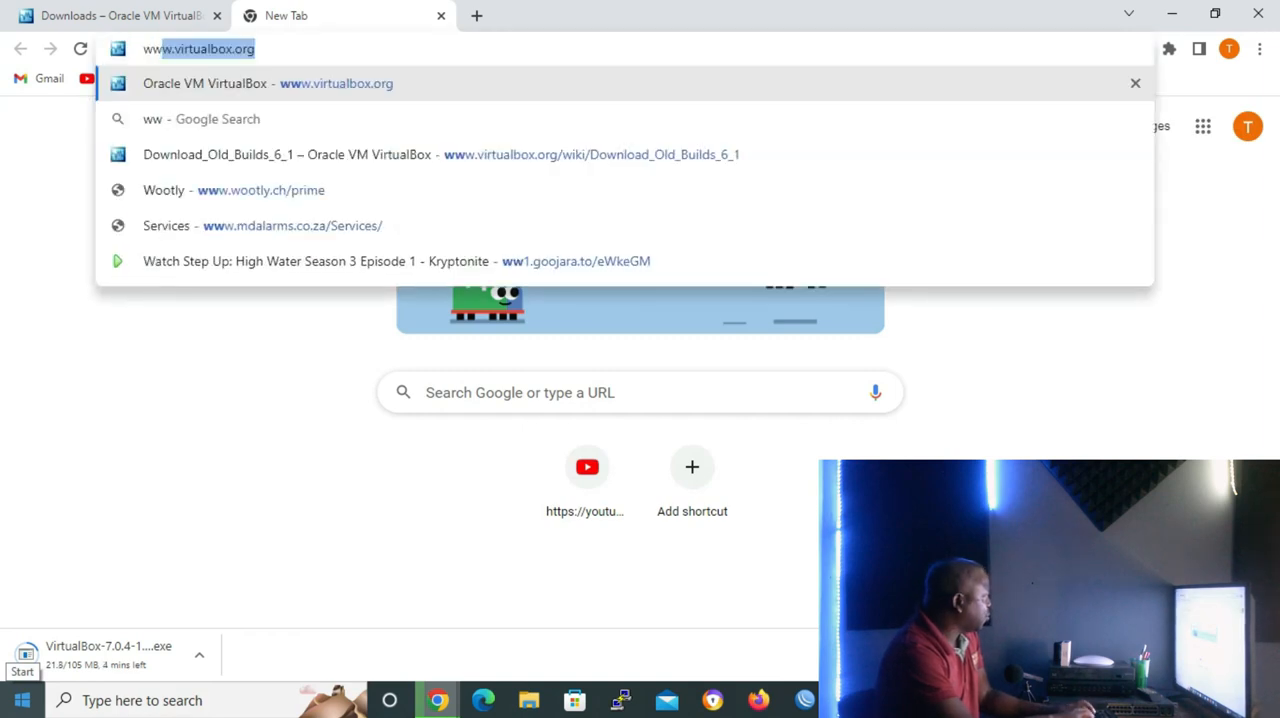
text(www.mikrotik)
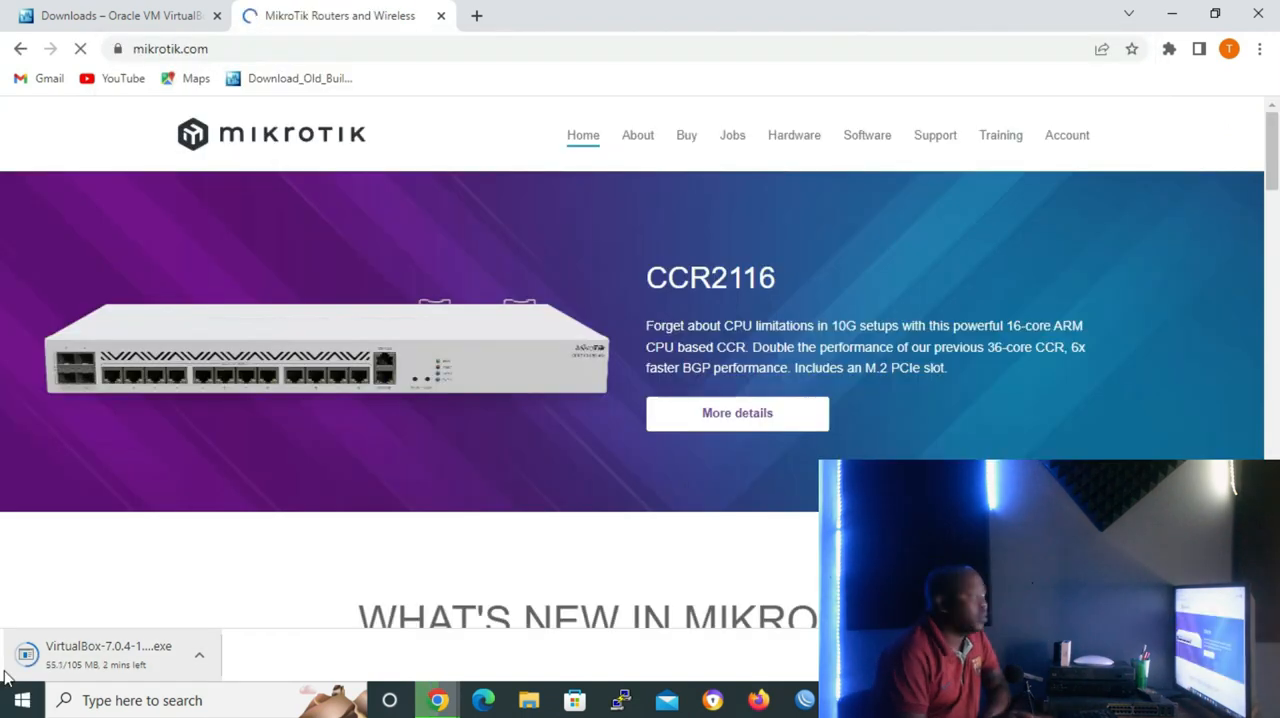
mouse_move(890, 175)
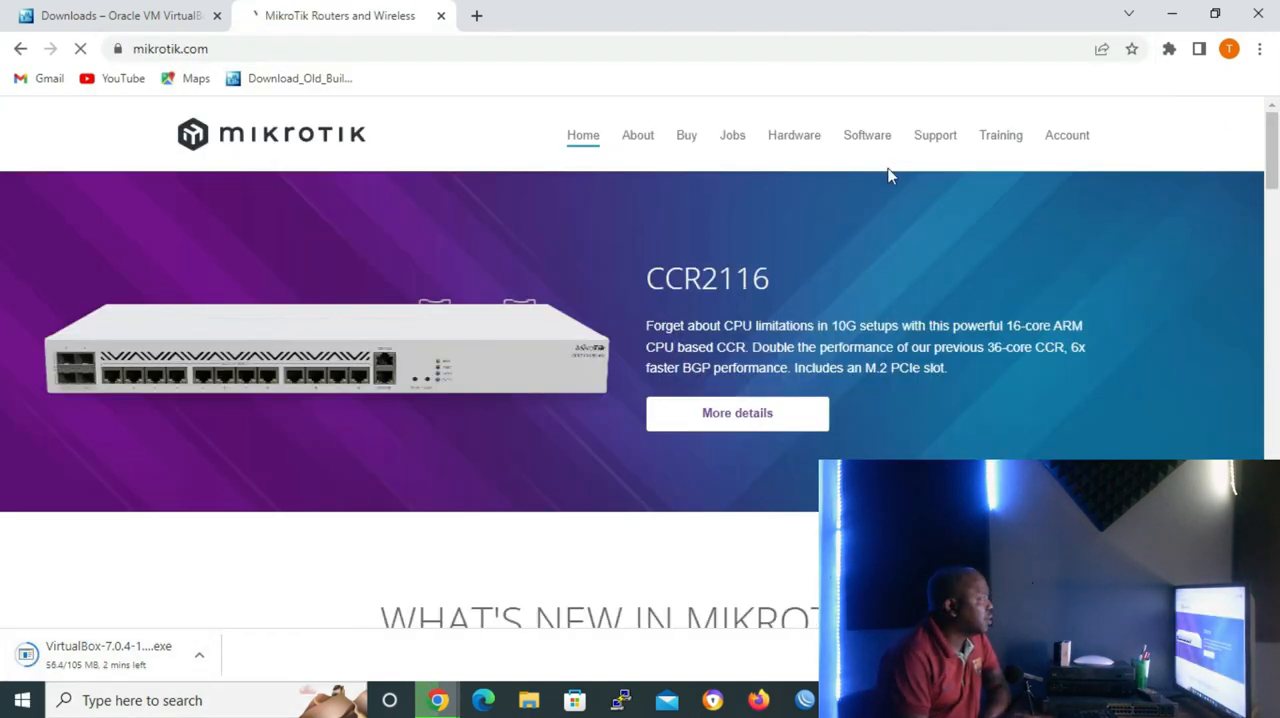
Download the Cloud Hosted Router 7.6 Stable VDI image (chr-7.6.vdi.zip) from MikroTik Software.
click(866, 135)
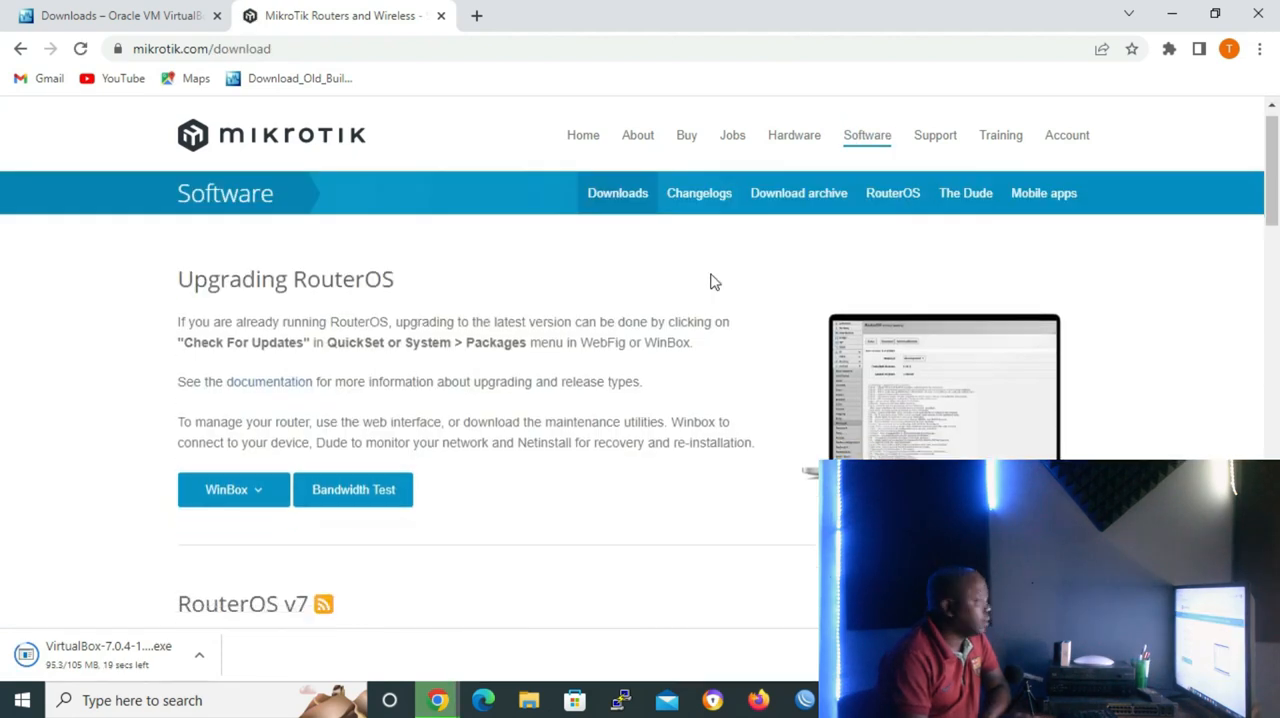
scroll(down, 3)
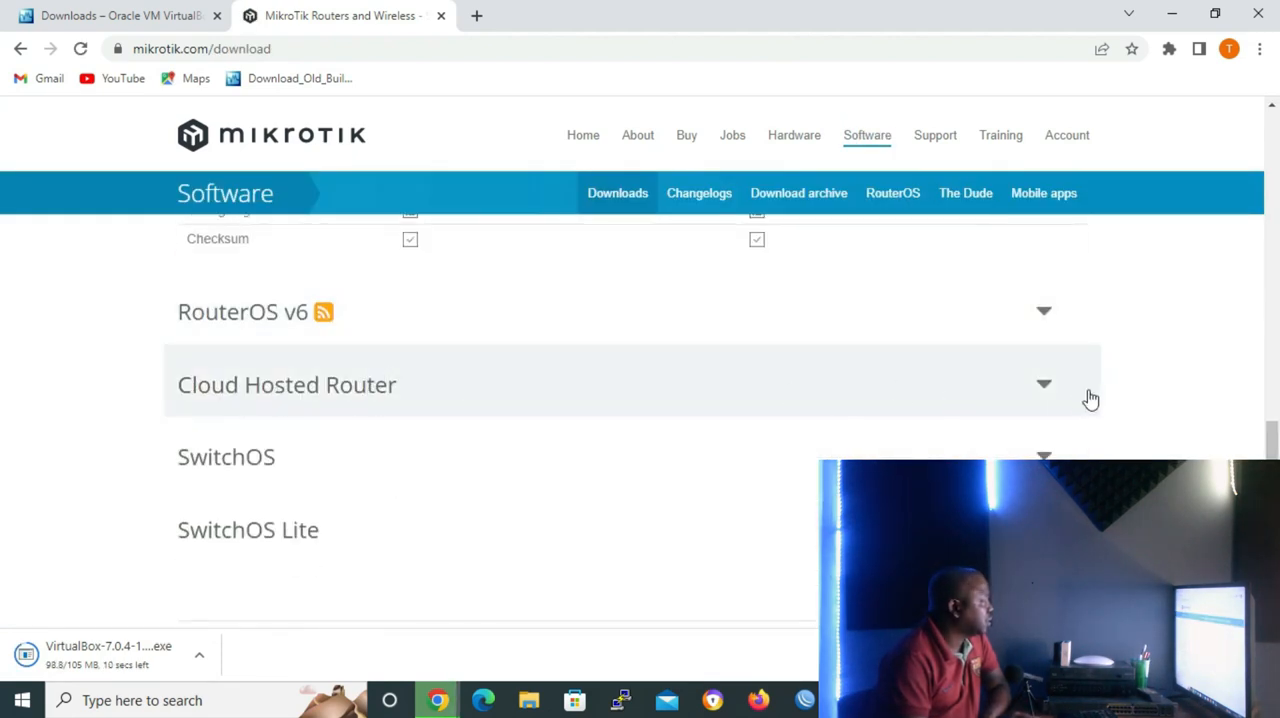
click(1042, 382)
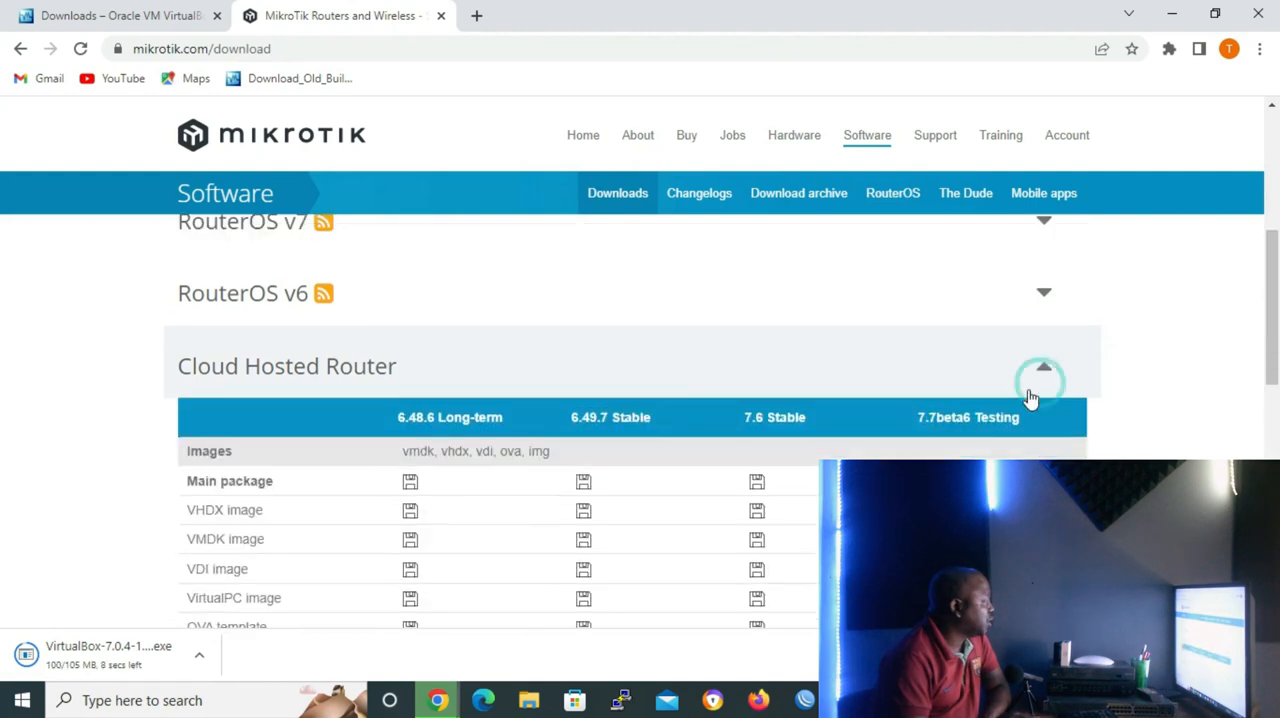
scroll(down, 3)
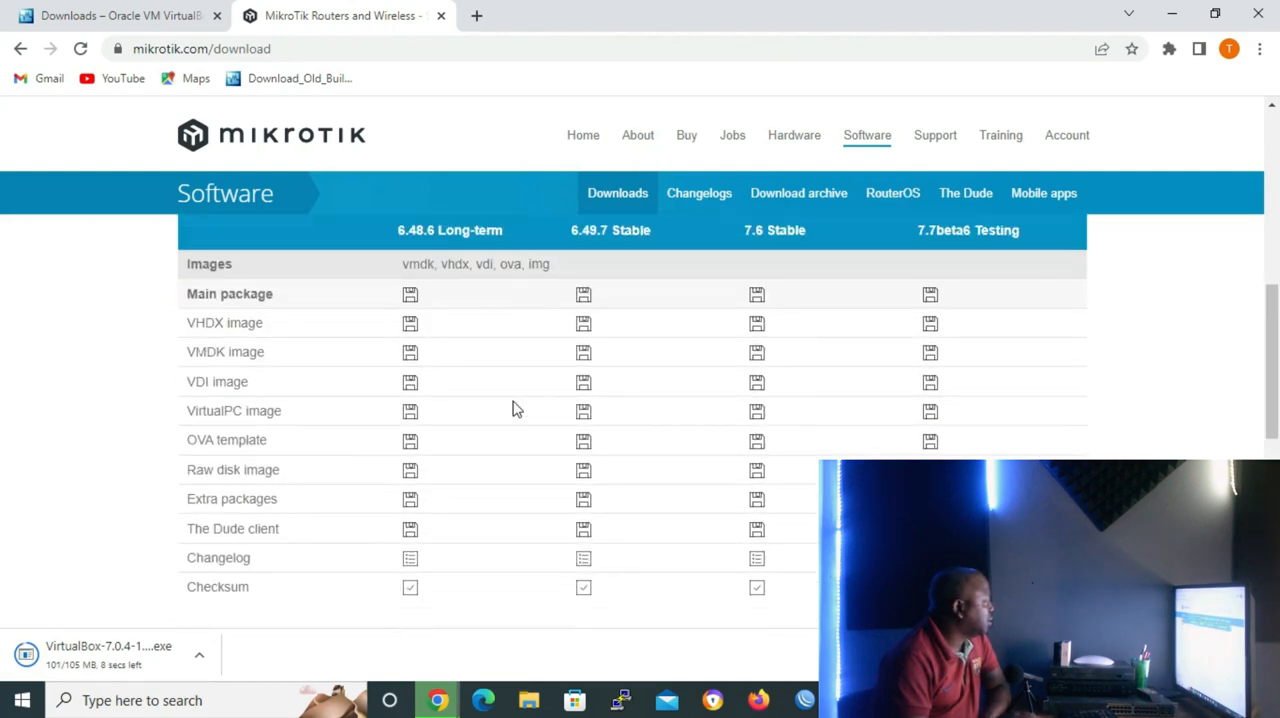
mouse_move(193, 394)
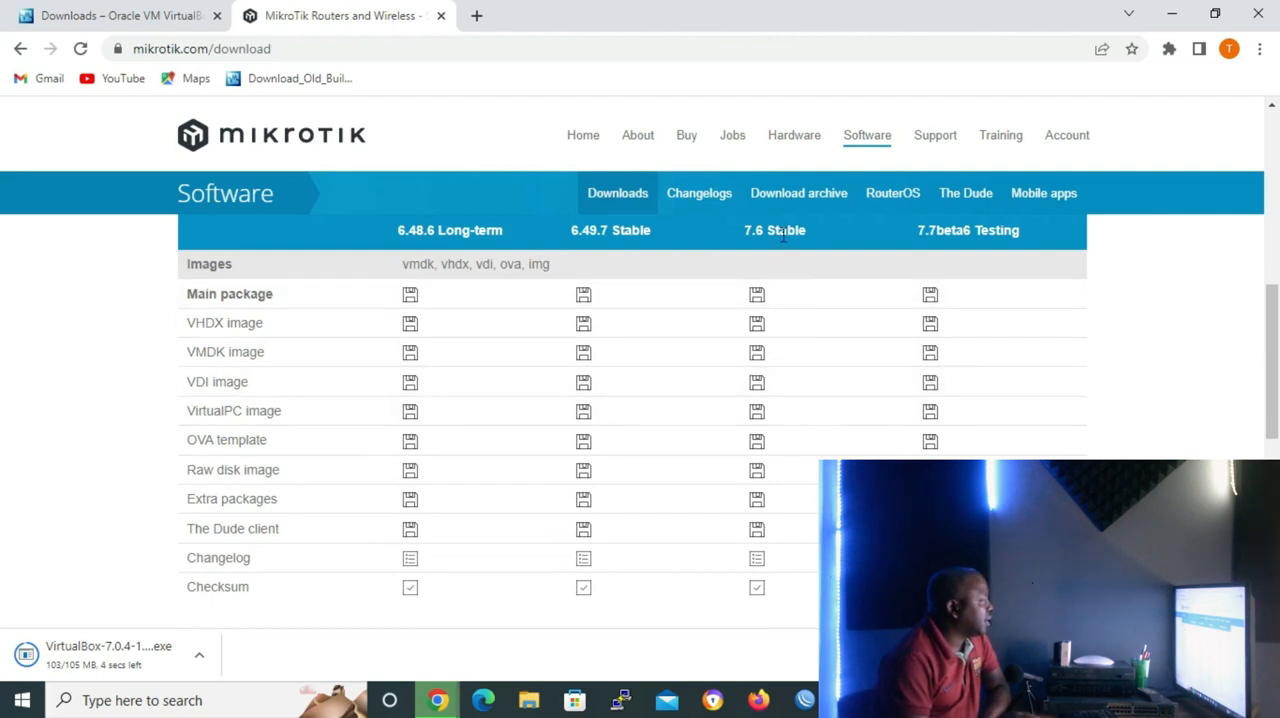
mouse_move(814, 246)
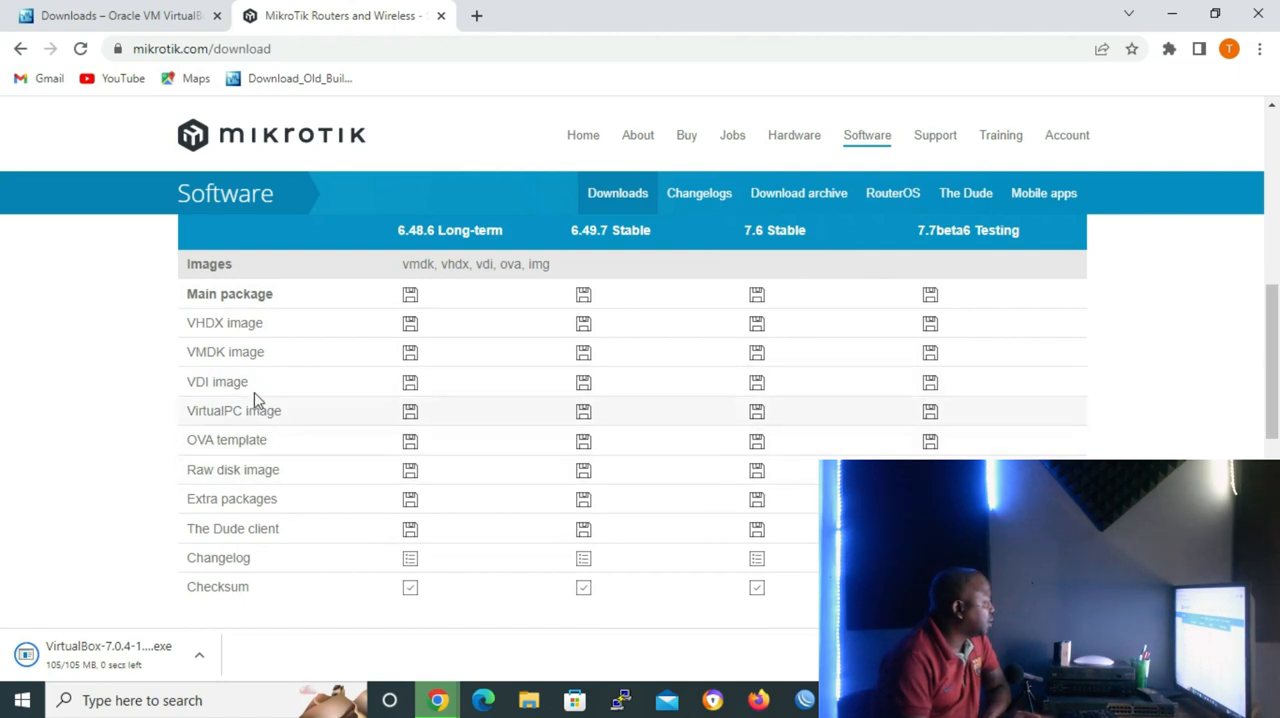
mouse_move(757, 387)
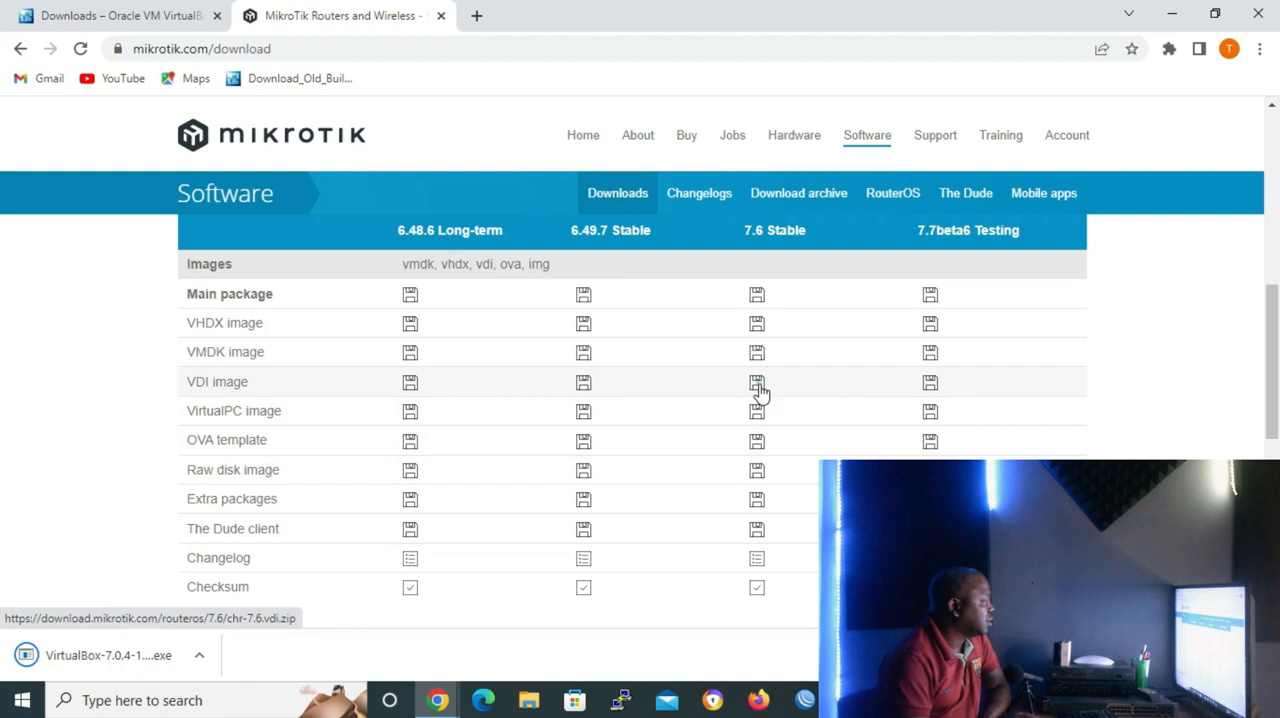
click(756, 381)
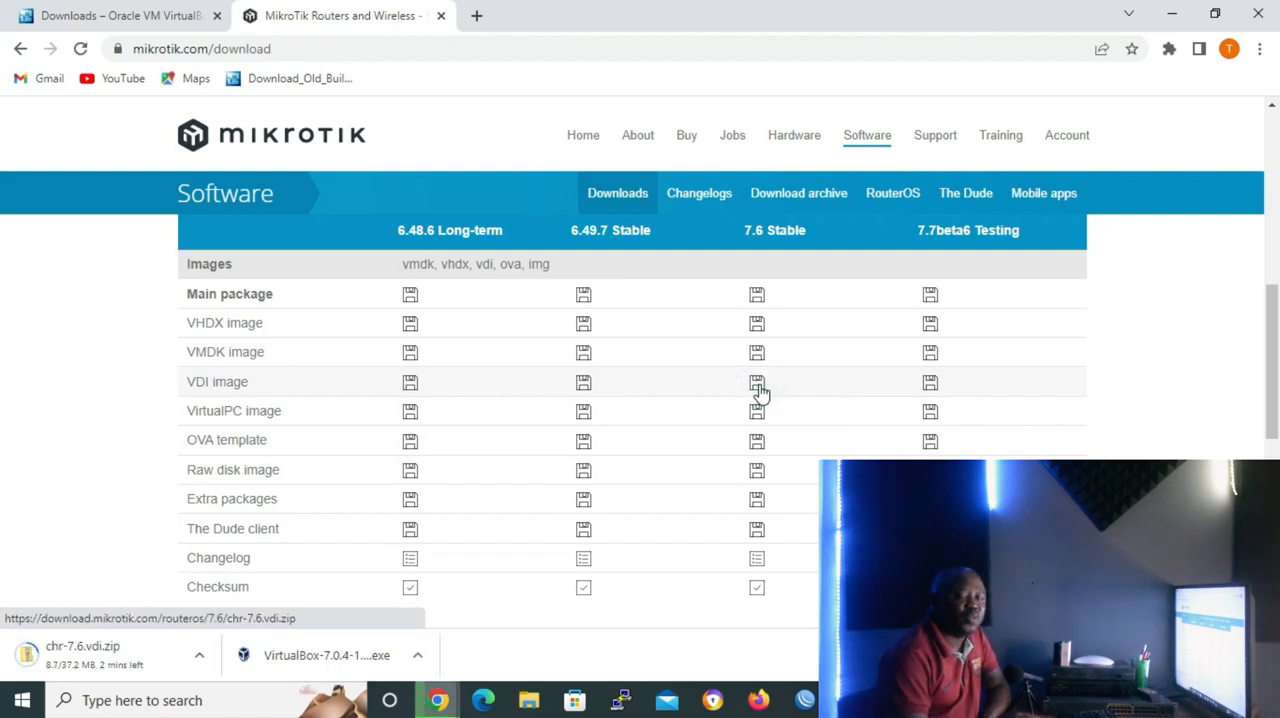
click(416, 654)
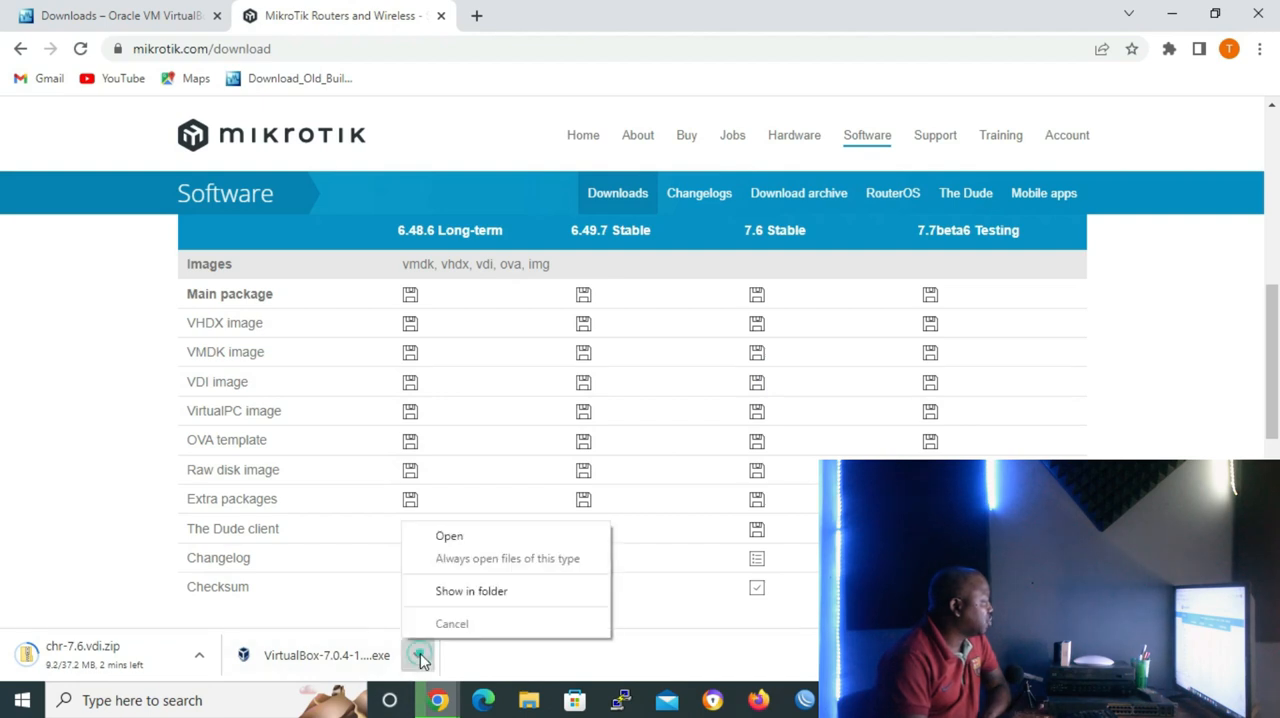
Run the VirtualBox 7.0.4 installer past Welcome and Custom Setup with default features.
click(449, 535)
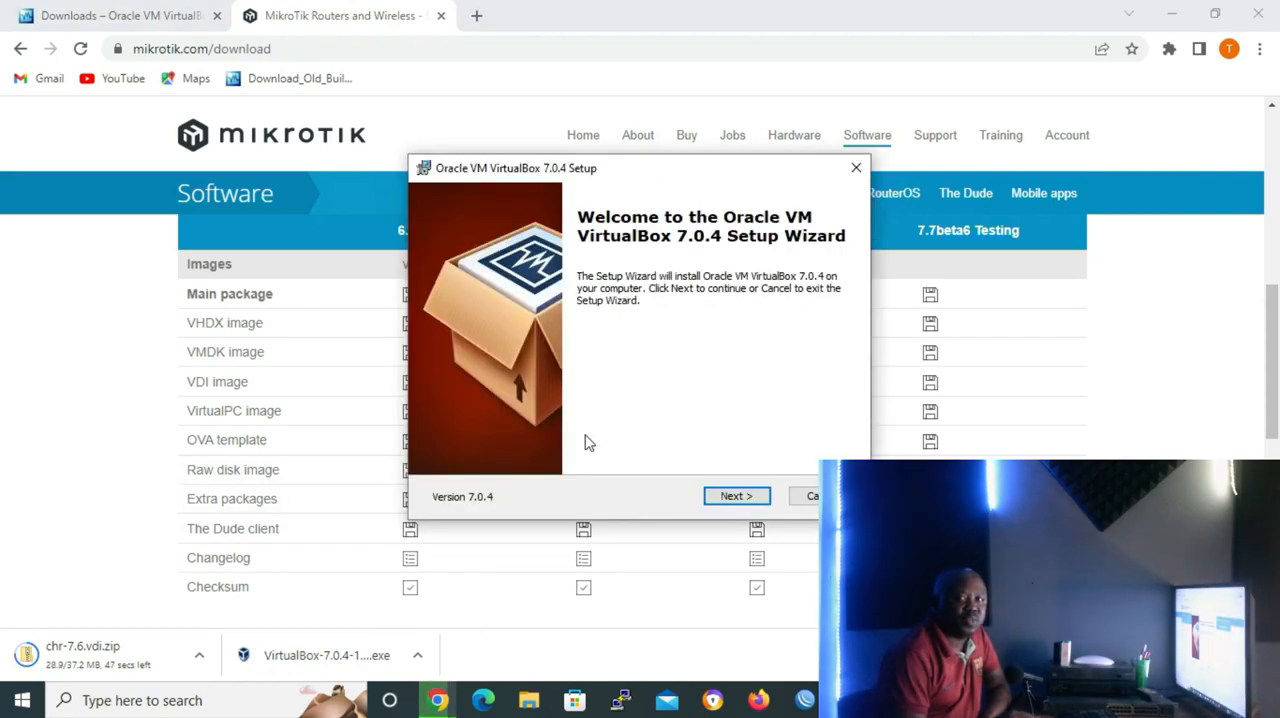
mouse_move(723, 440)
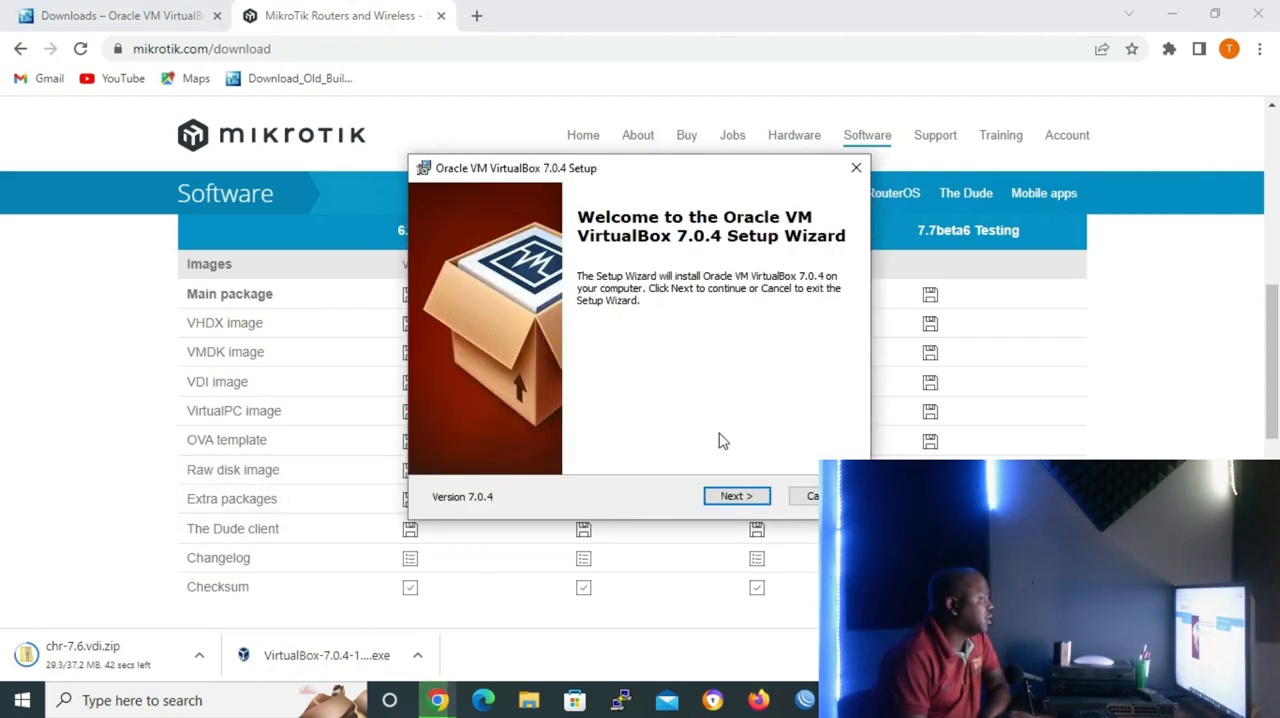
mouse_move(708, 427)
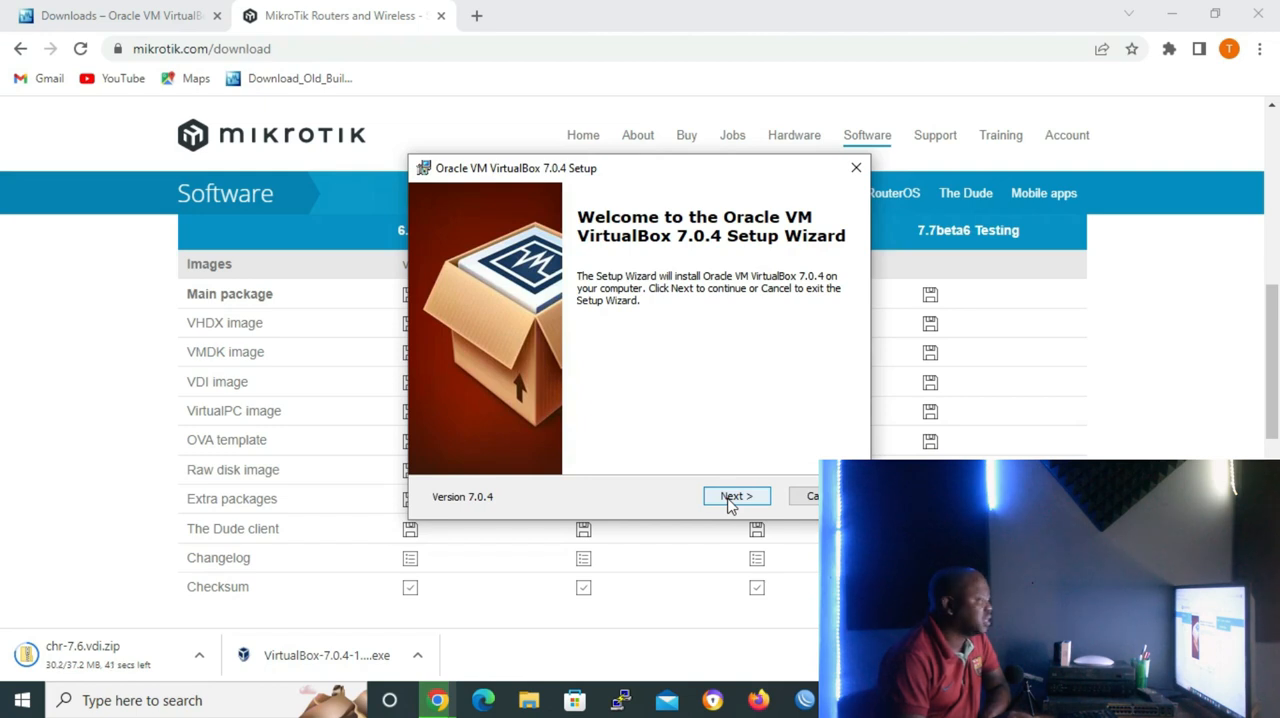
click(736, 496)
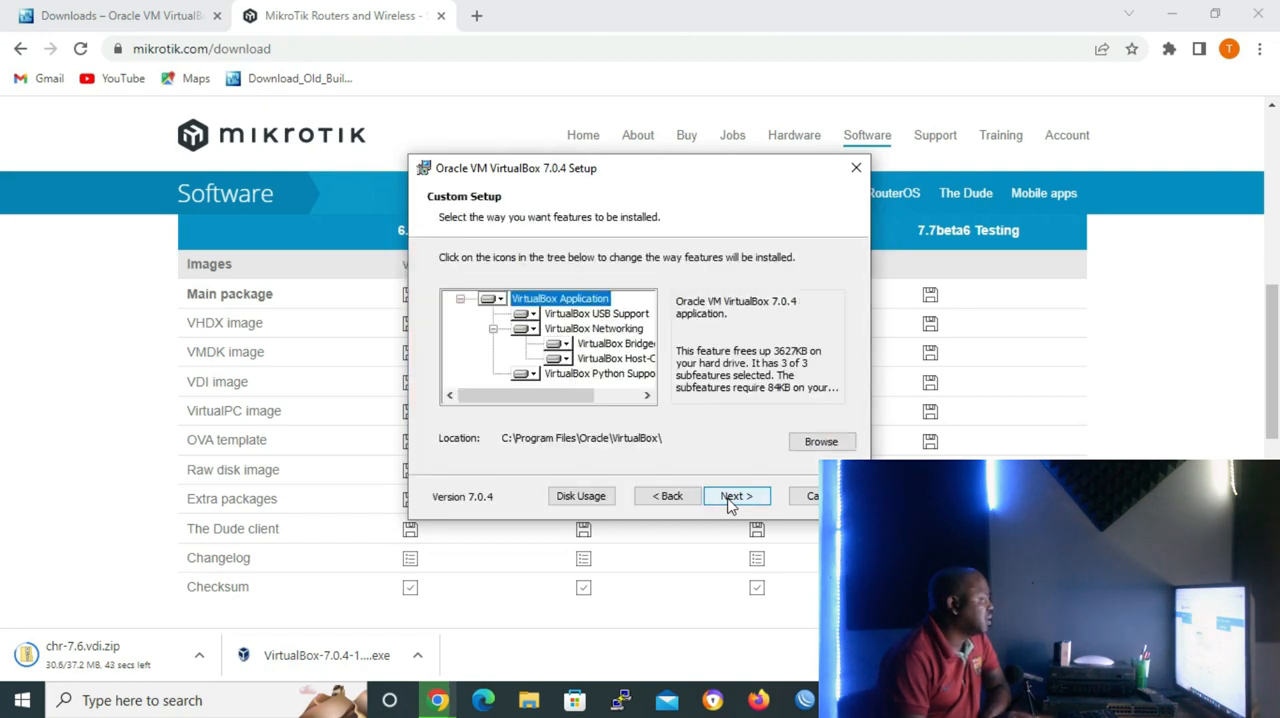
click(736, 495)
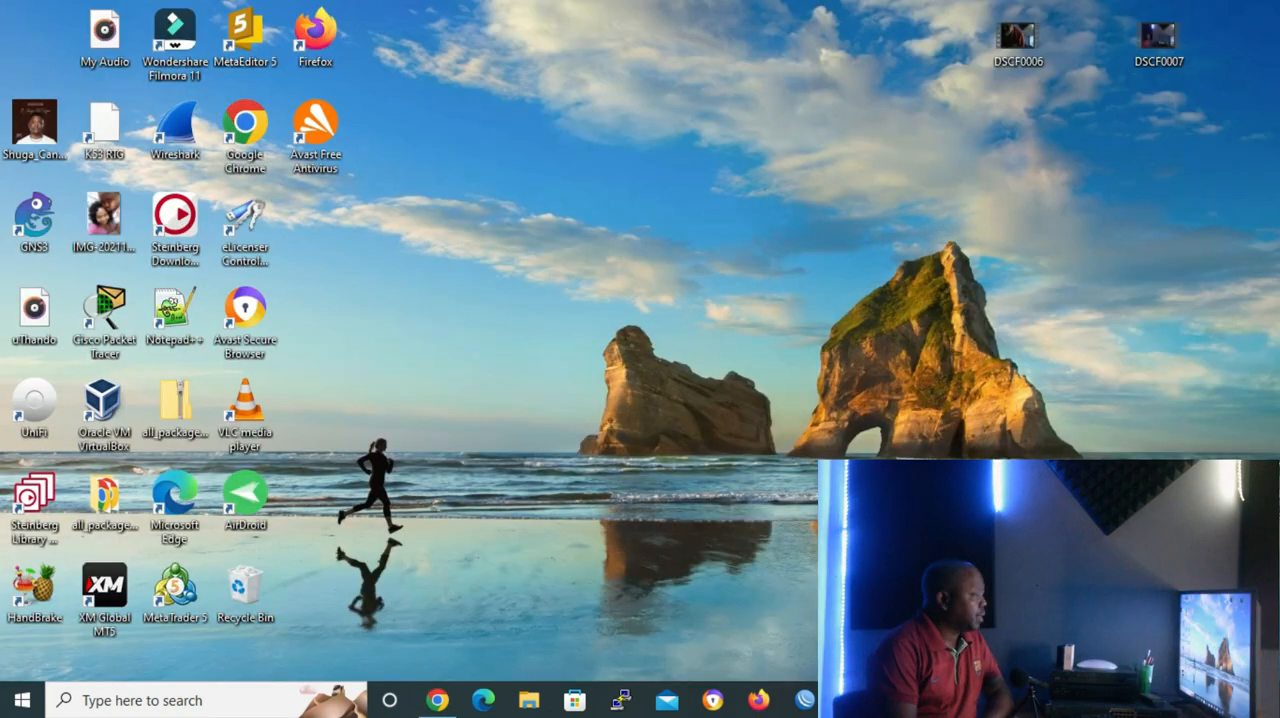
Launch VirtualBox Manager and start the New virtual machine wizard.
double_click(104, 402)
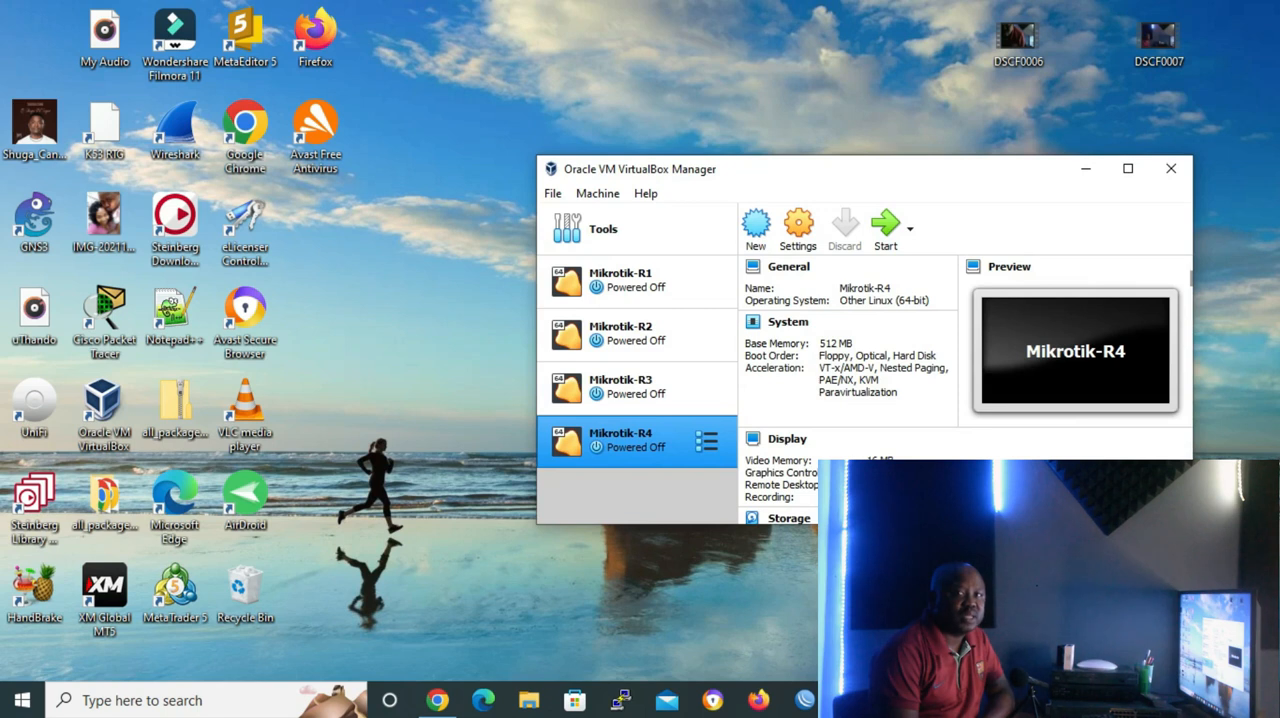
click(597, 193)
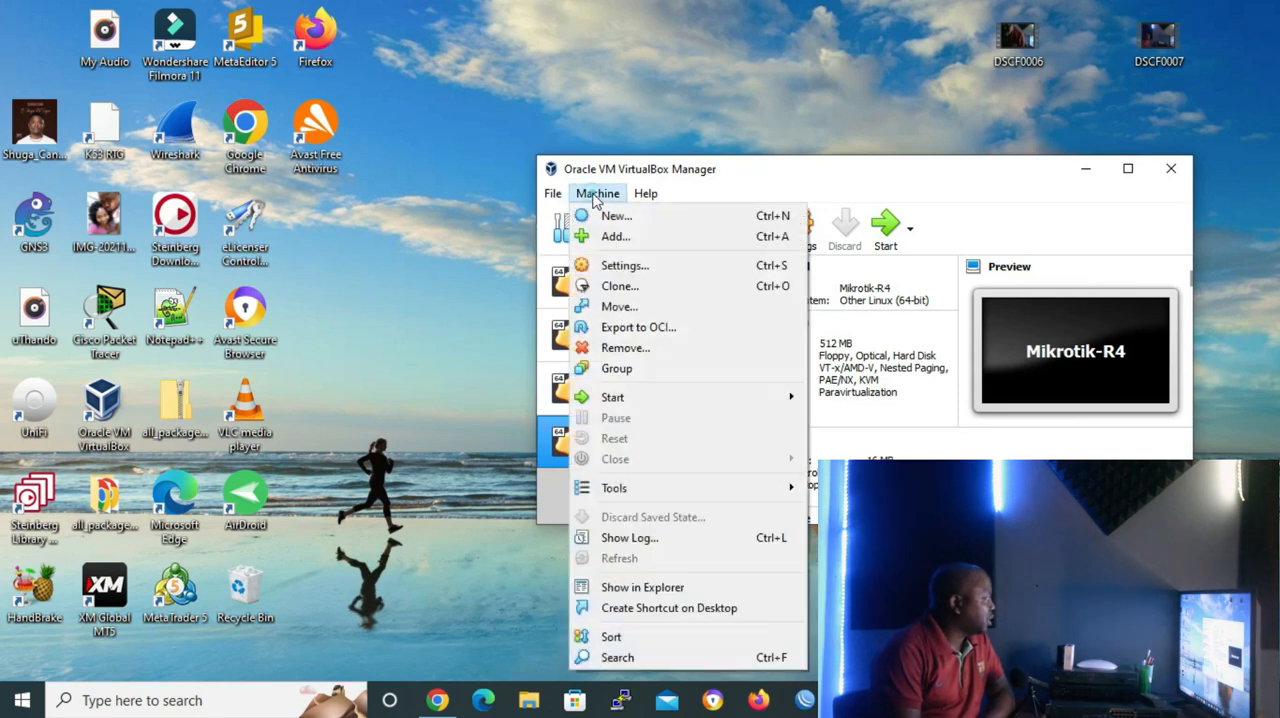
click(616, 215)
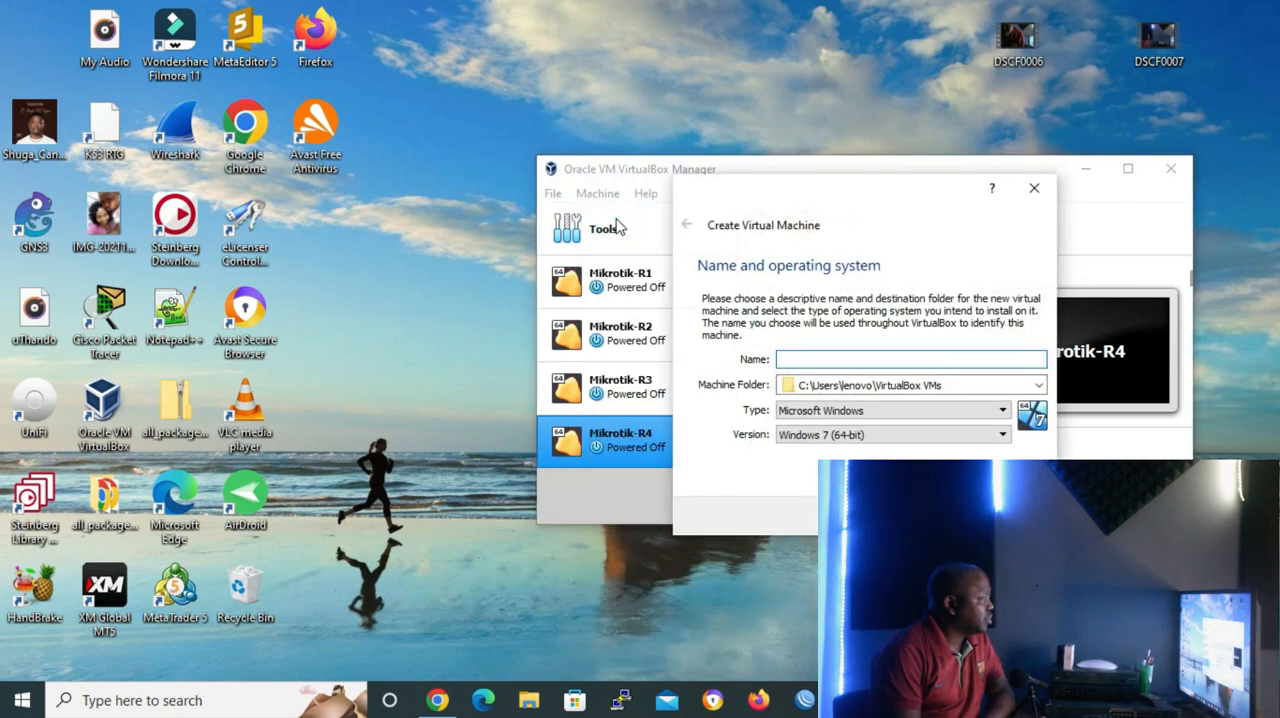
click(1031, 188)
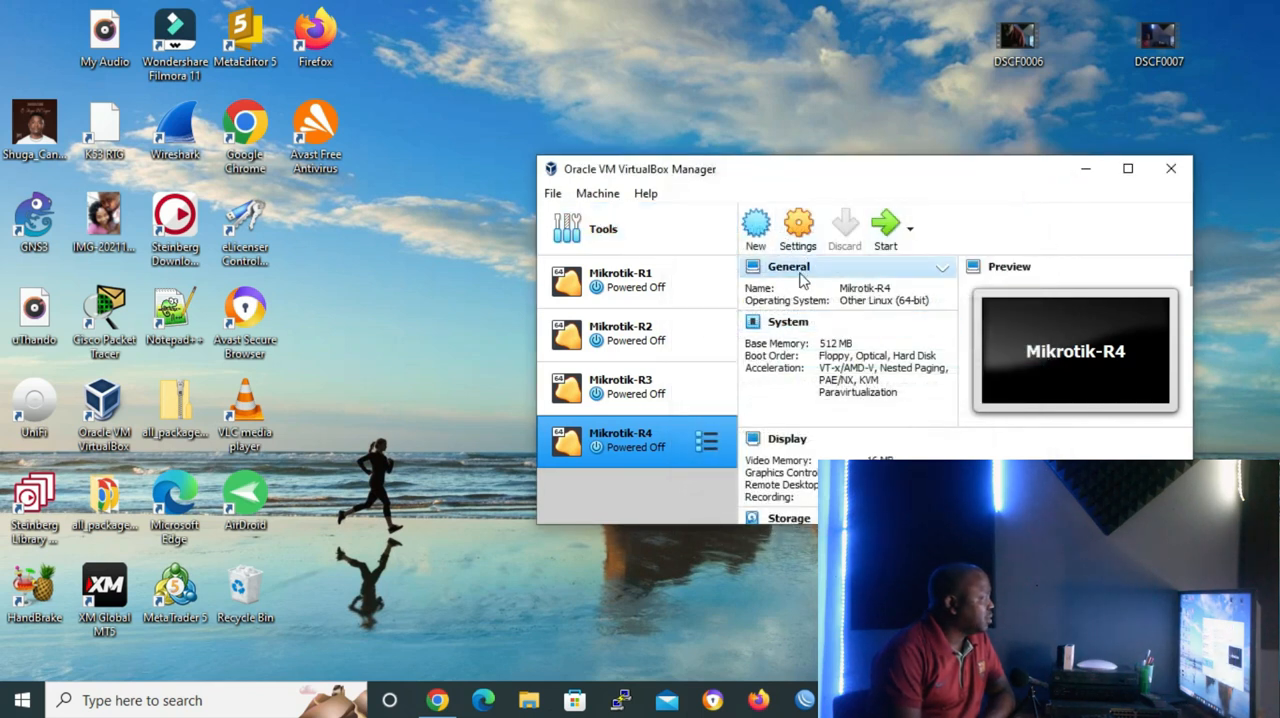
mouse_move(755, 217)
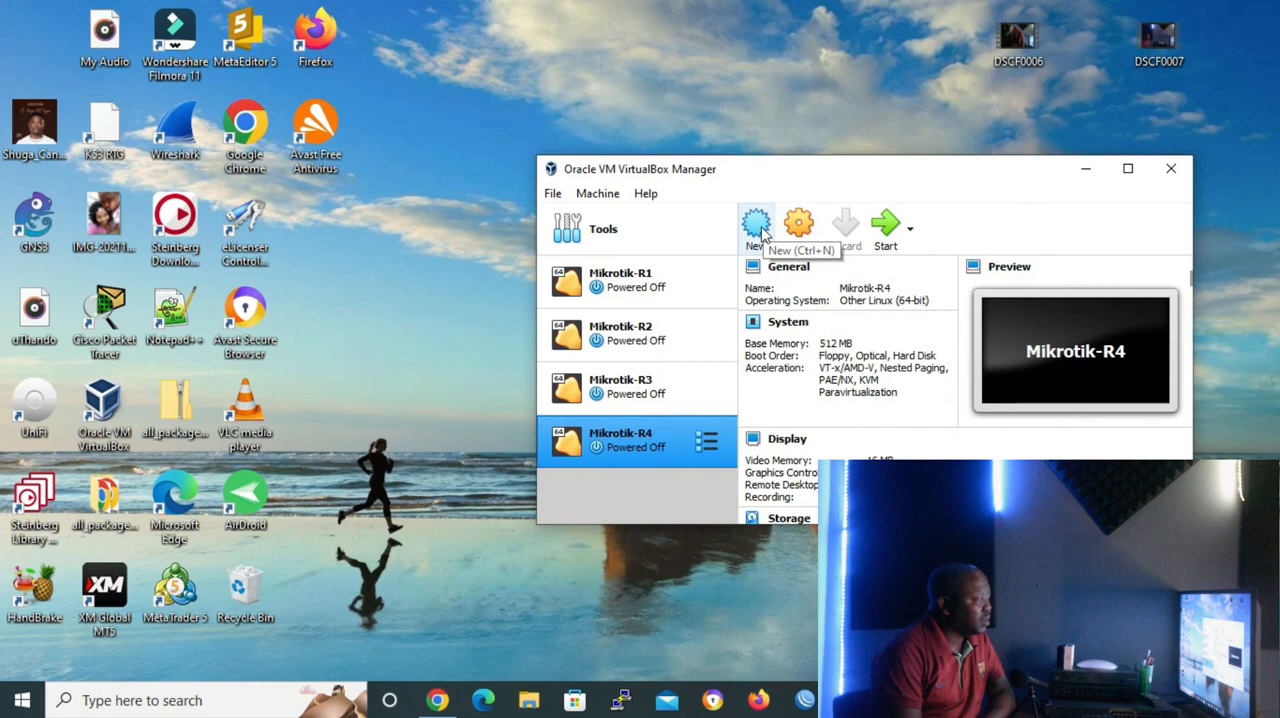
click(756, 221)
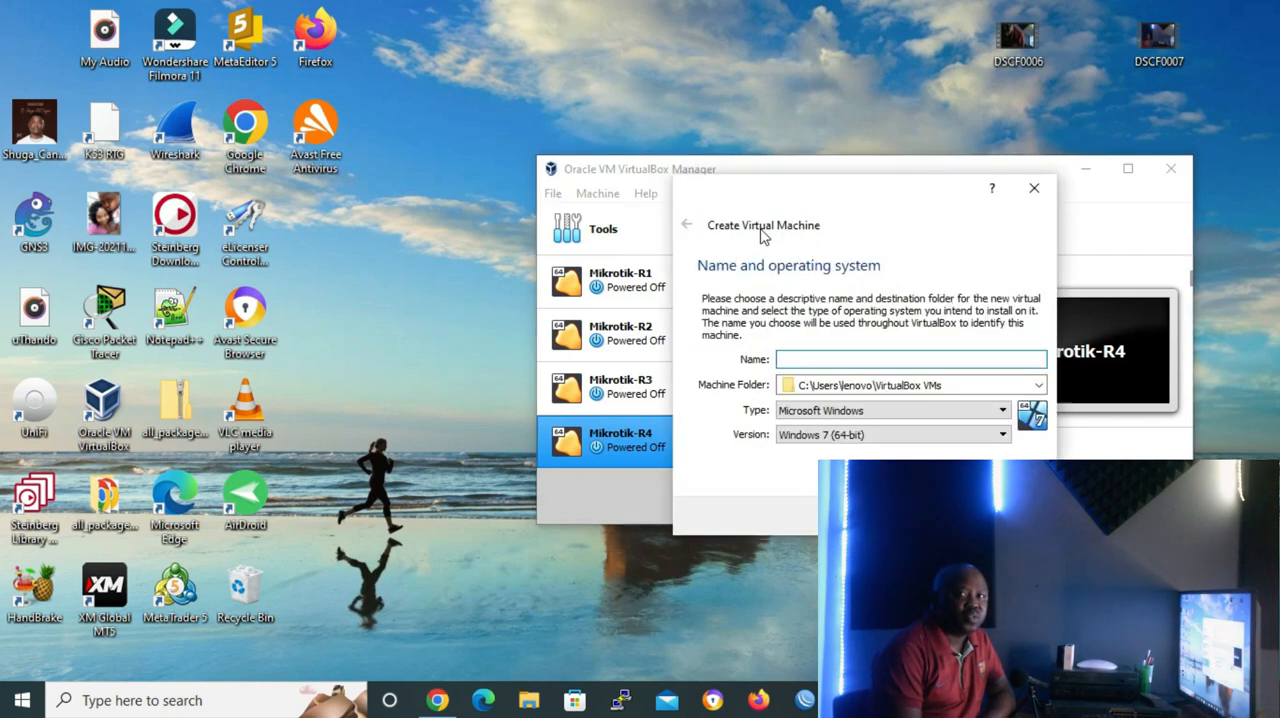
Name the machine Mikrotik_CHR and set its type to Linux.
click(908, 359)
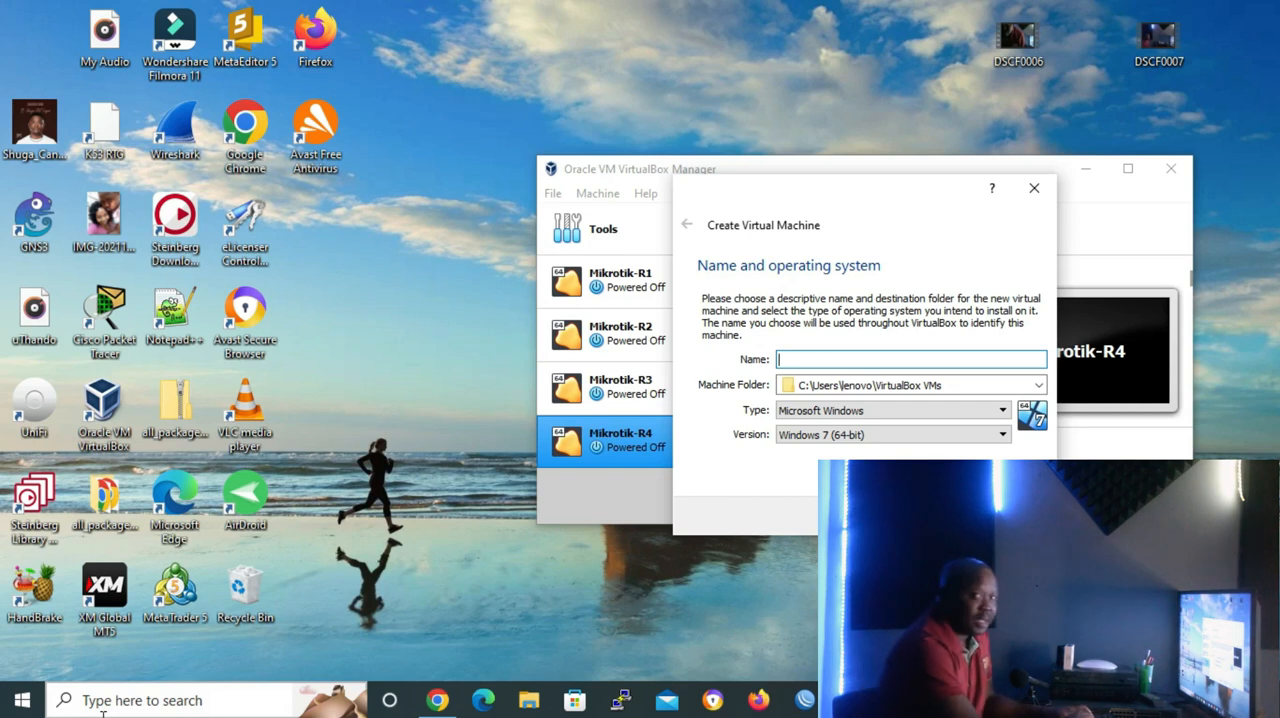
text(m)
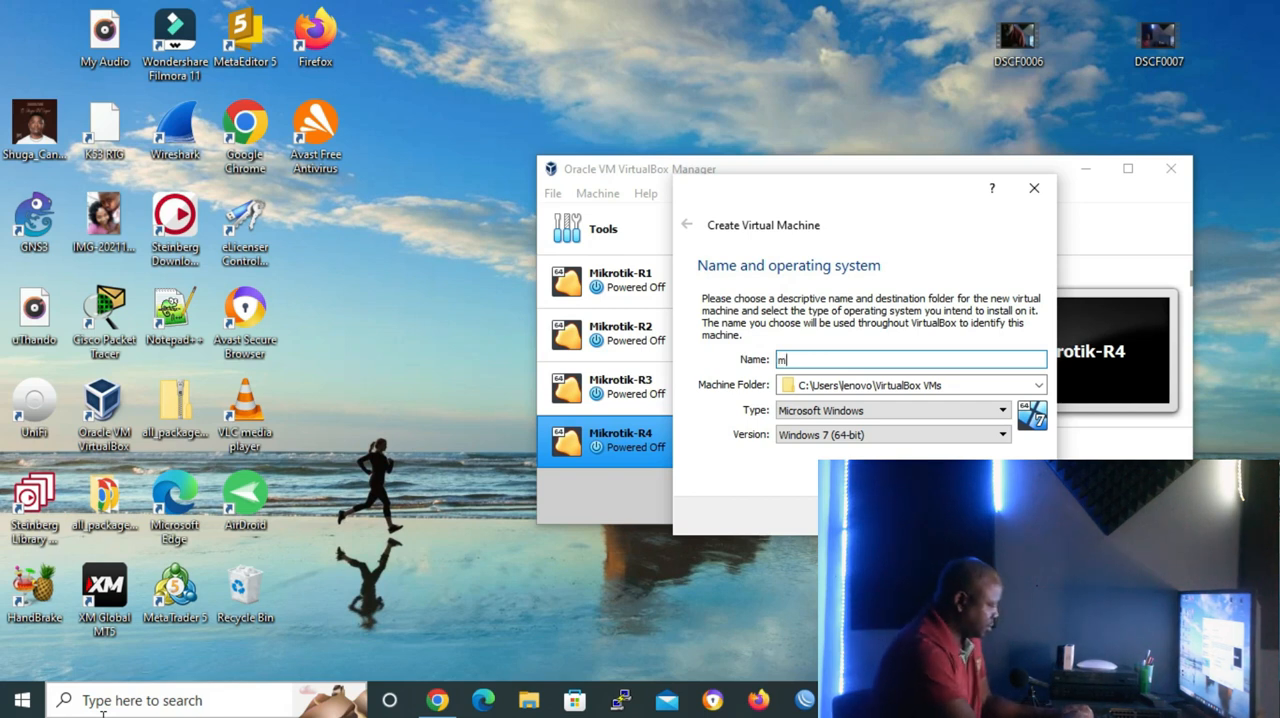
text(Mikrotik_CHR)
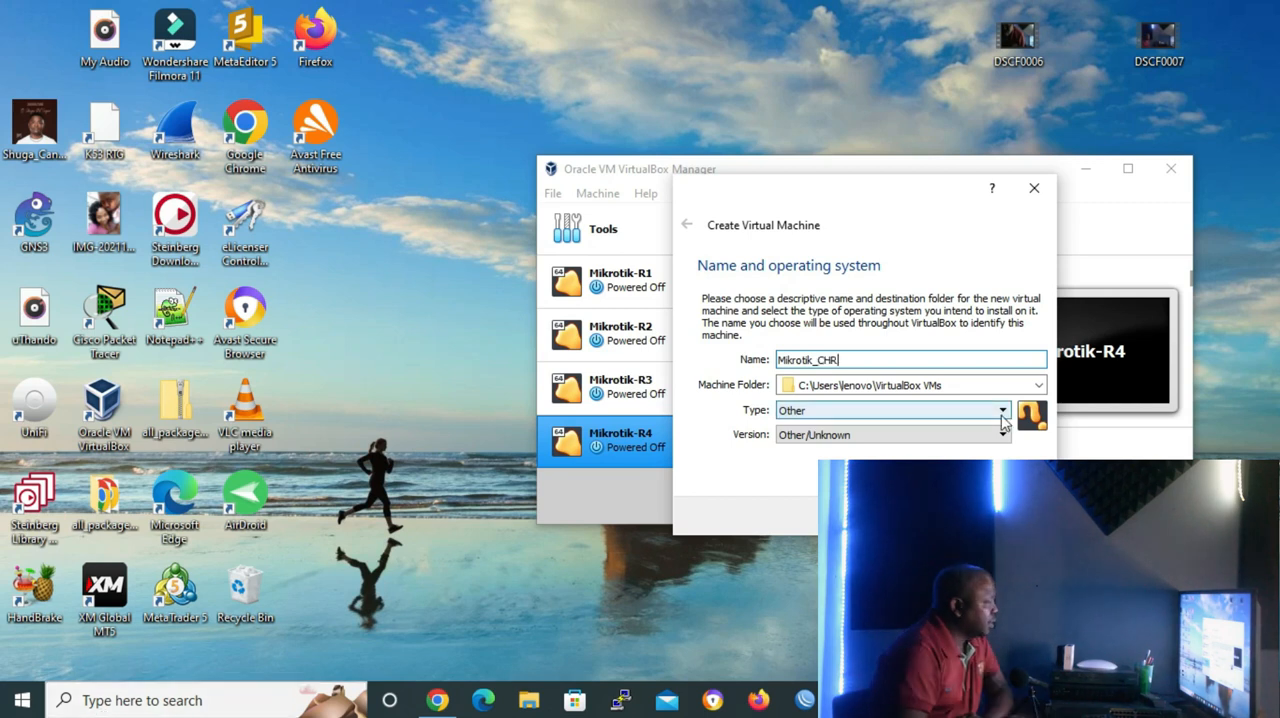
click(1000, 410)
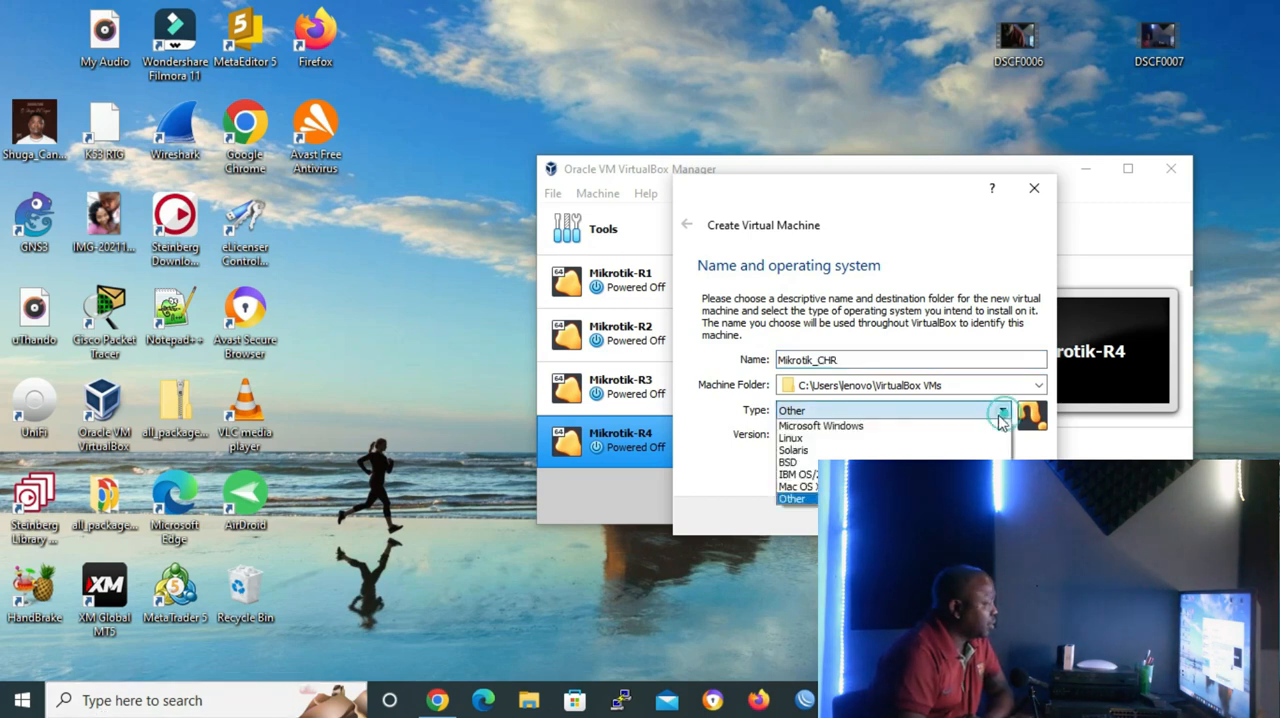
click(784, 437)
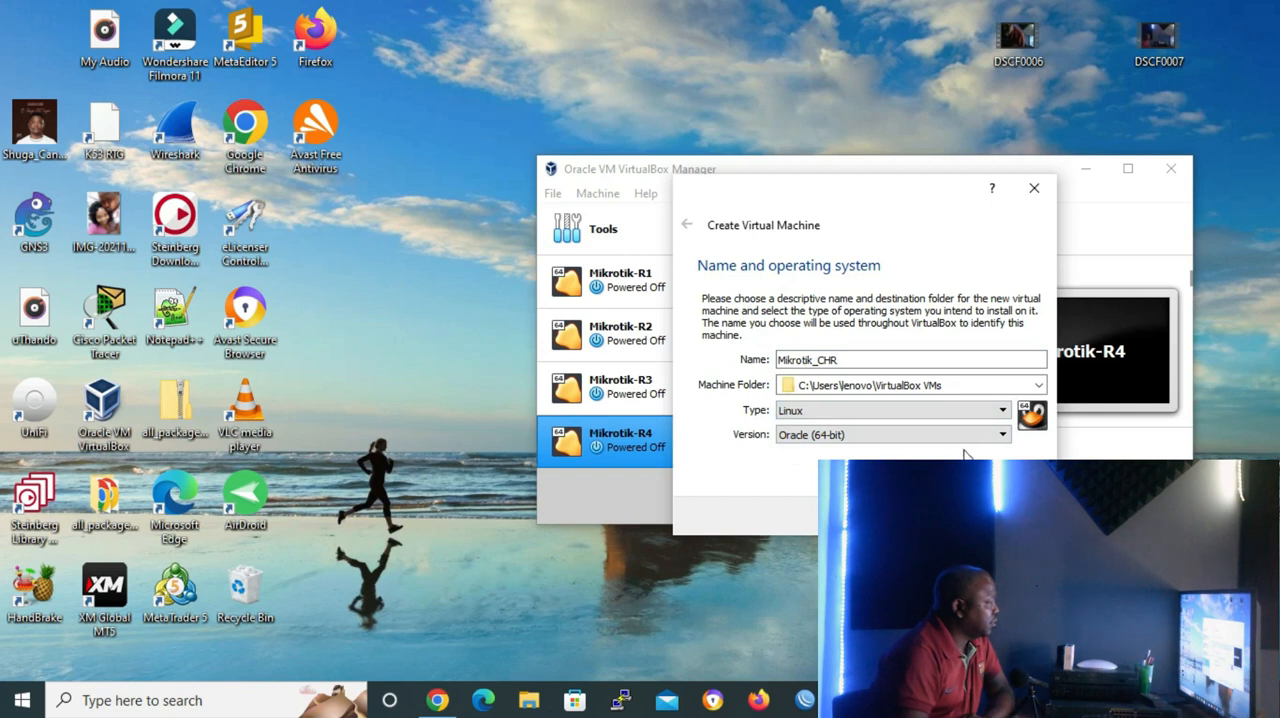
click(1001, 435)
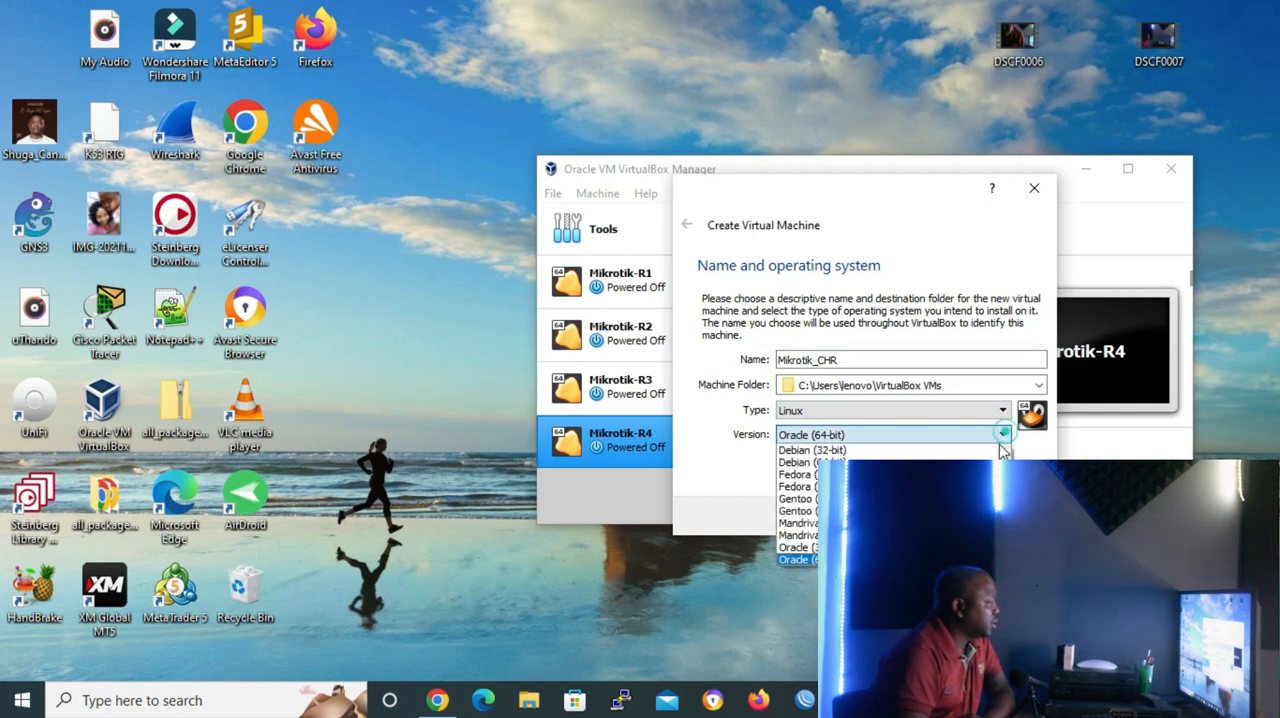
scroll(down, 3)
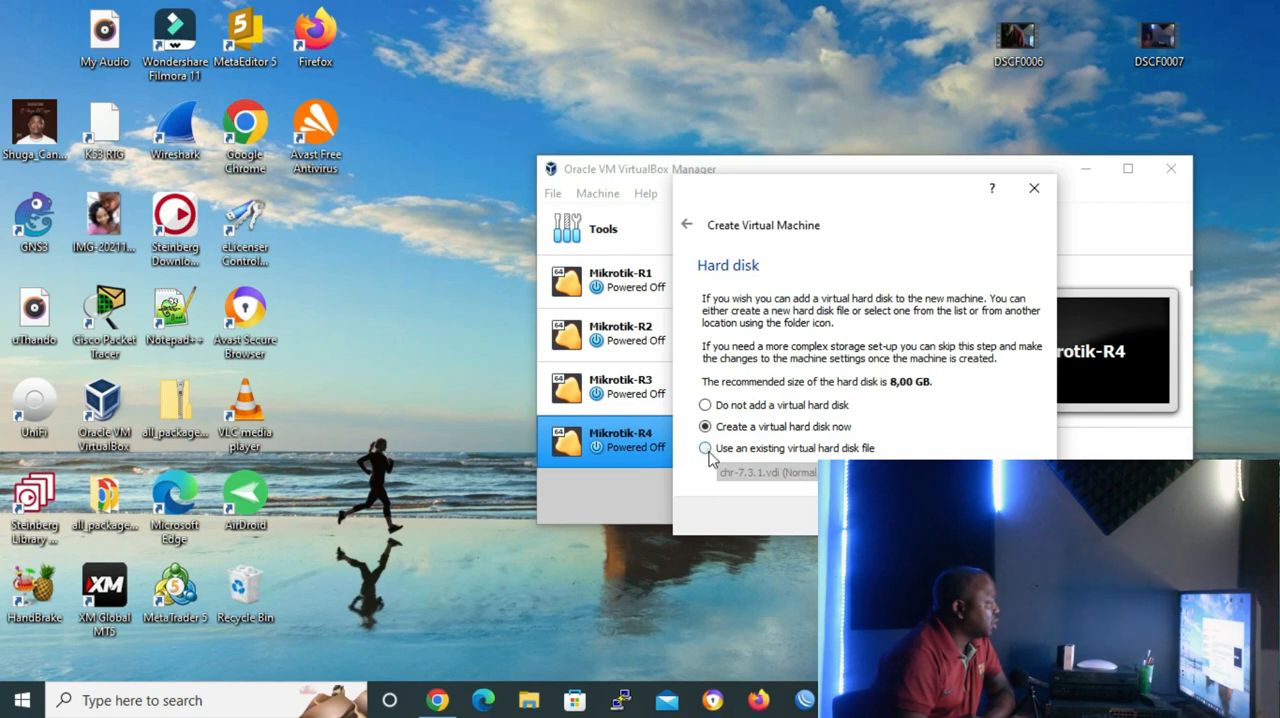
Choose to use an existing virtual hard disk file for Mikrotik_CHR.
click(701, 448)
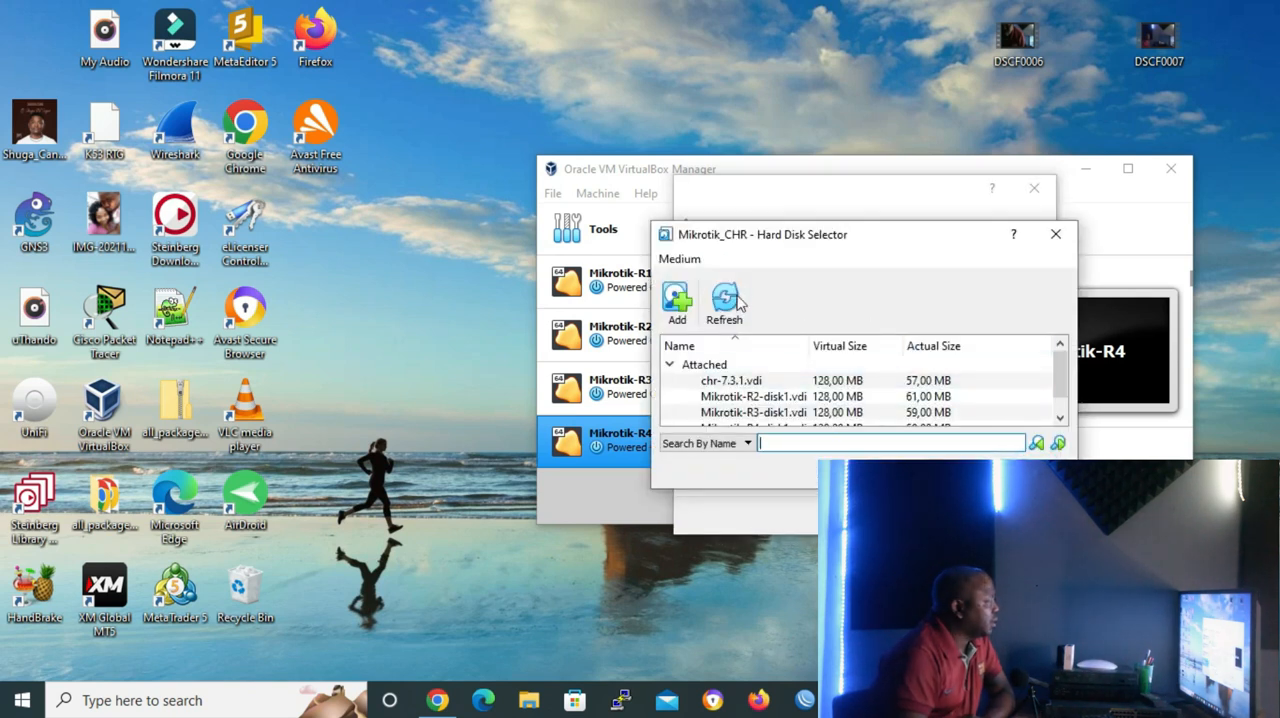
Add chr-7.6.vdi from Downloads as Mikrotik_CHR's hard disk and finish creating the machine.
click(678, 300)
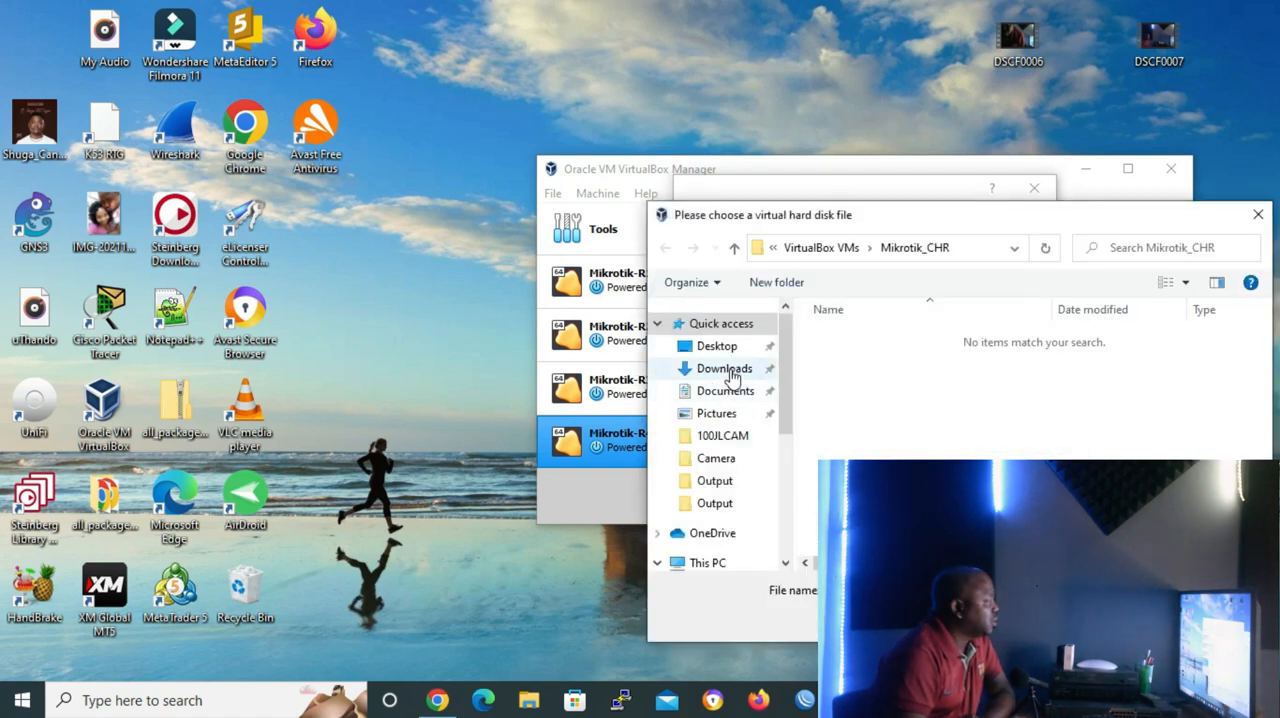
click(724, 368)
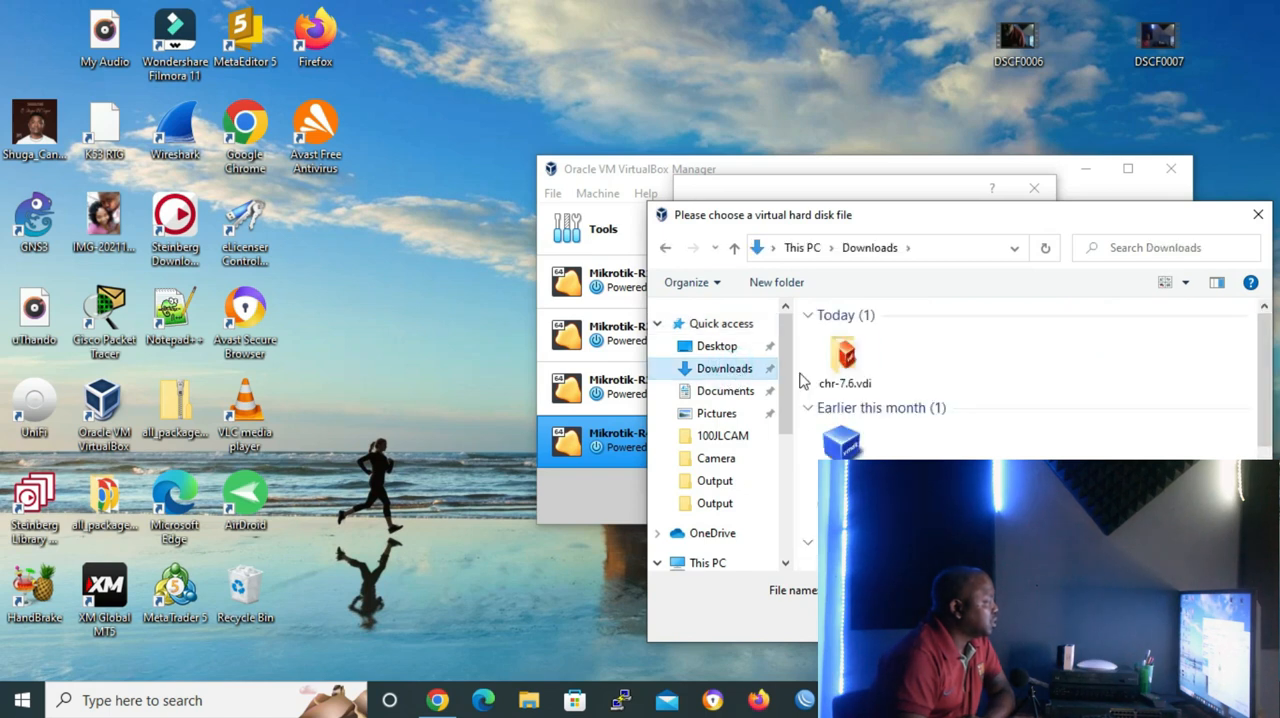
click(843, 358)
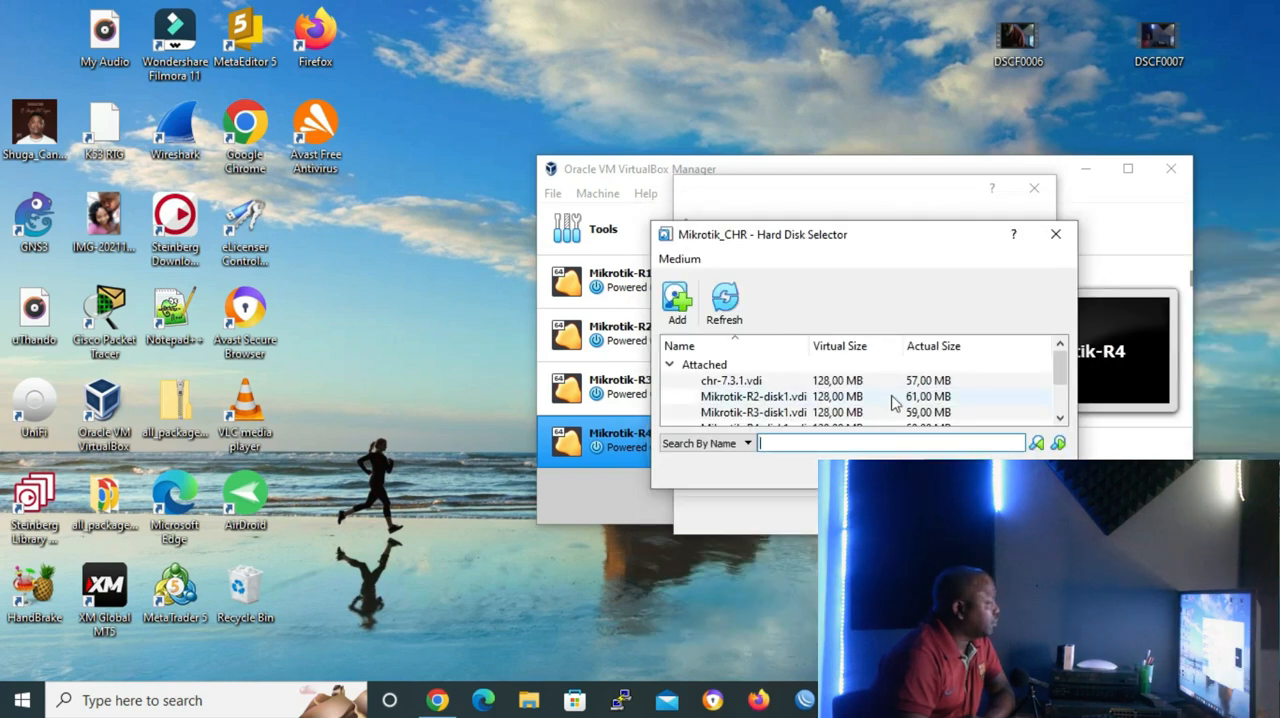
scroll(down, 3)
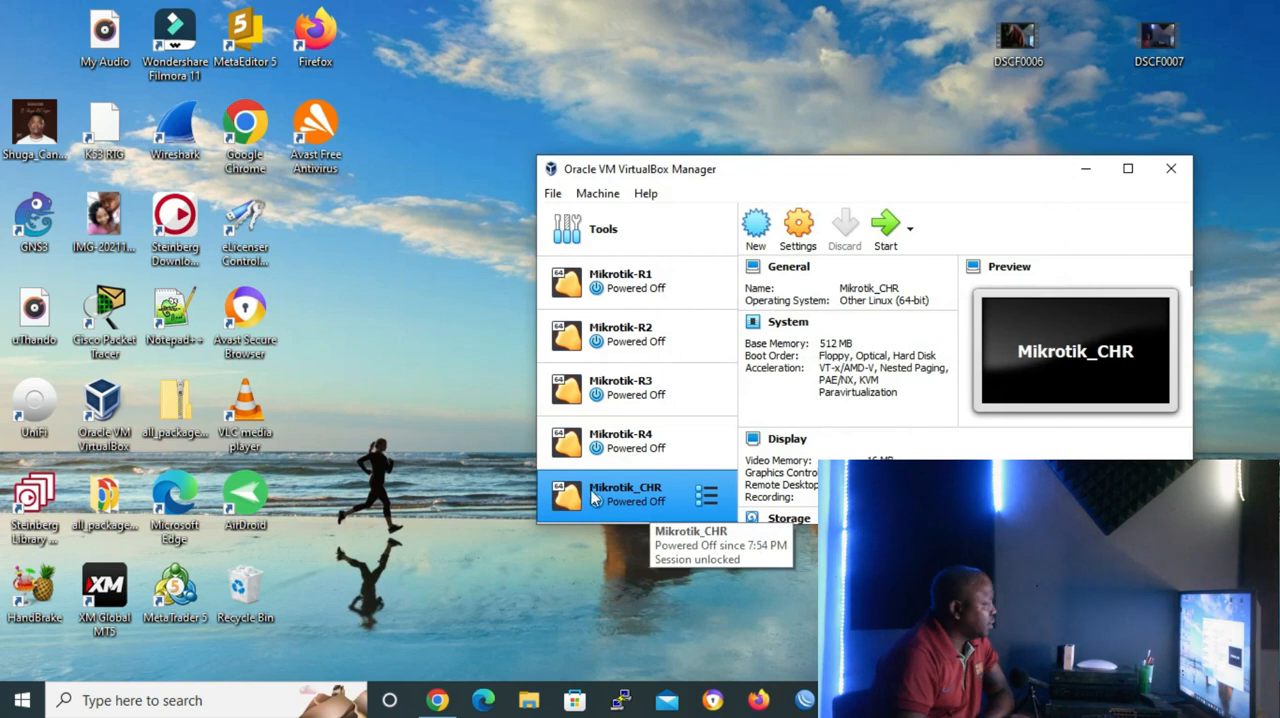
mouse_move(680, 496)
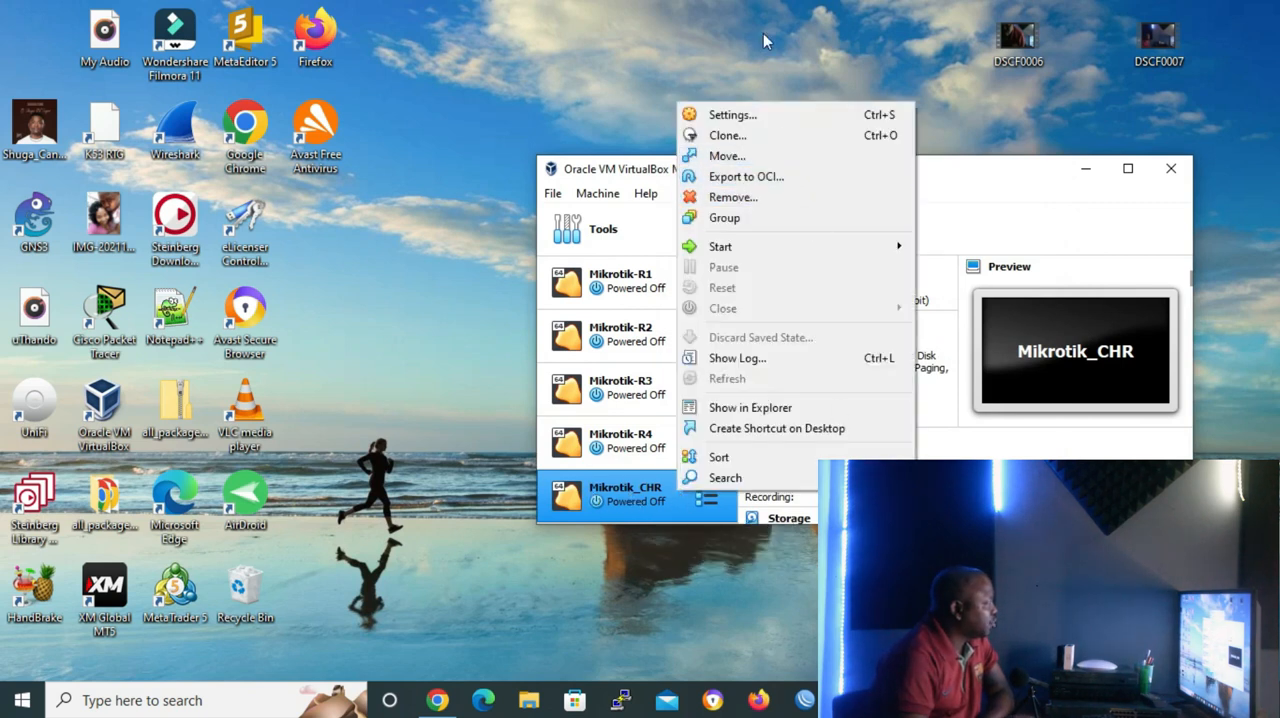
Configure Mikrotik_CHR's network adapters in its Settings and save with OK.
click(734, 114)
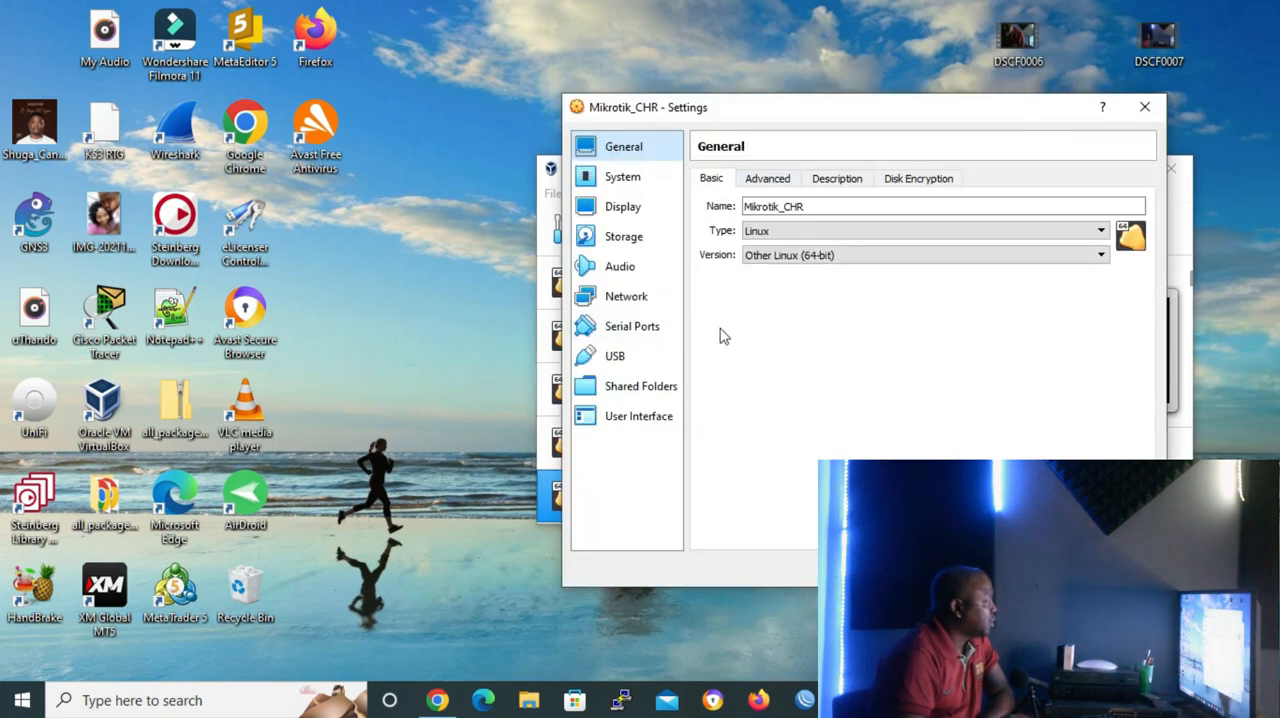
click(626, 296)
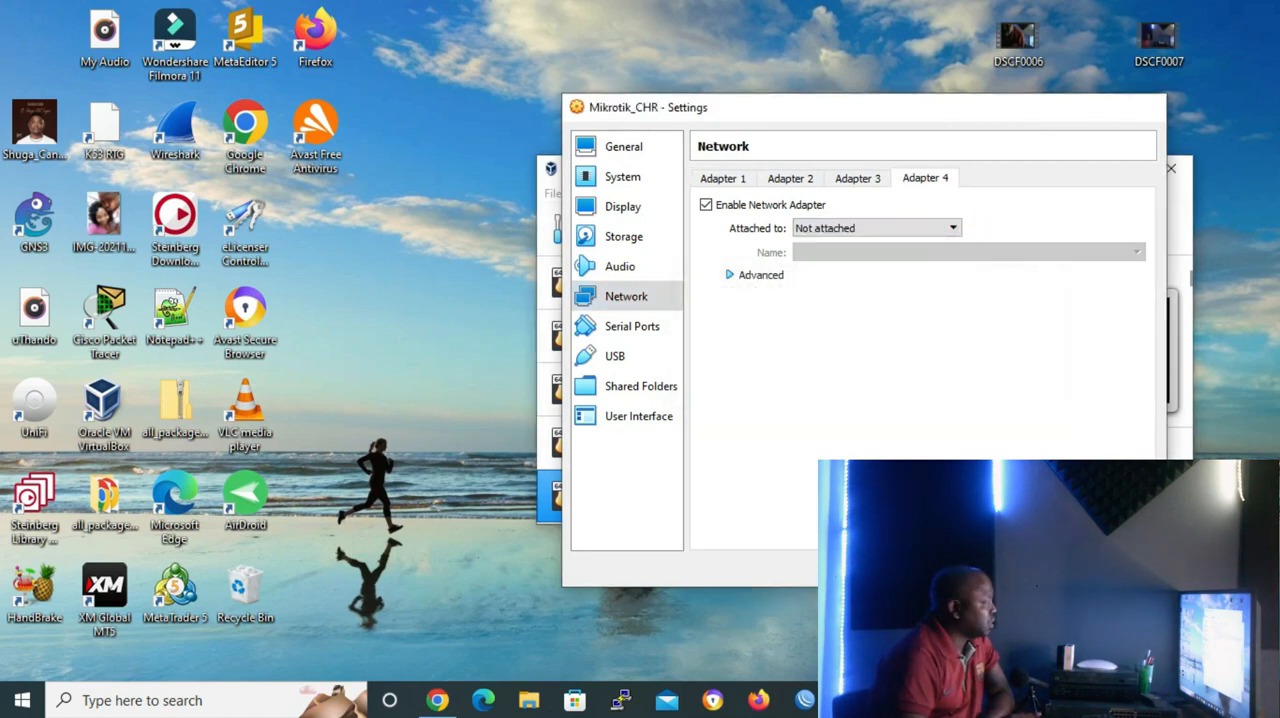
click(1171, 168)
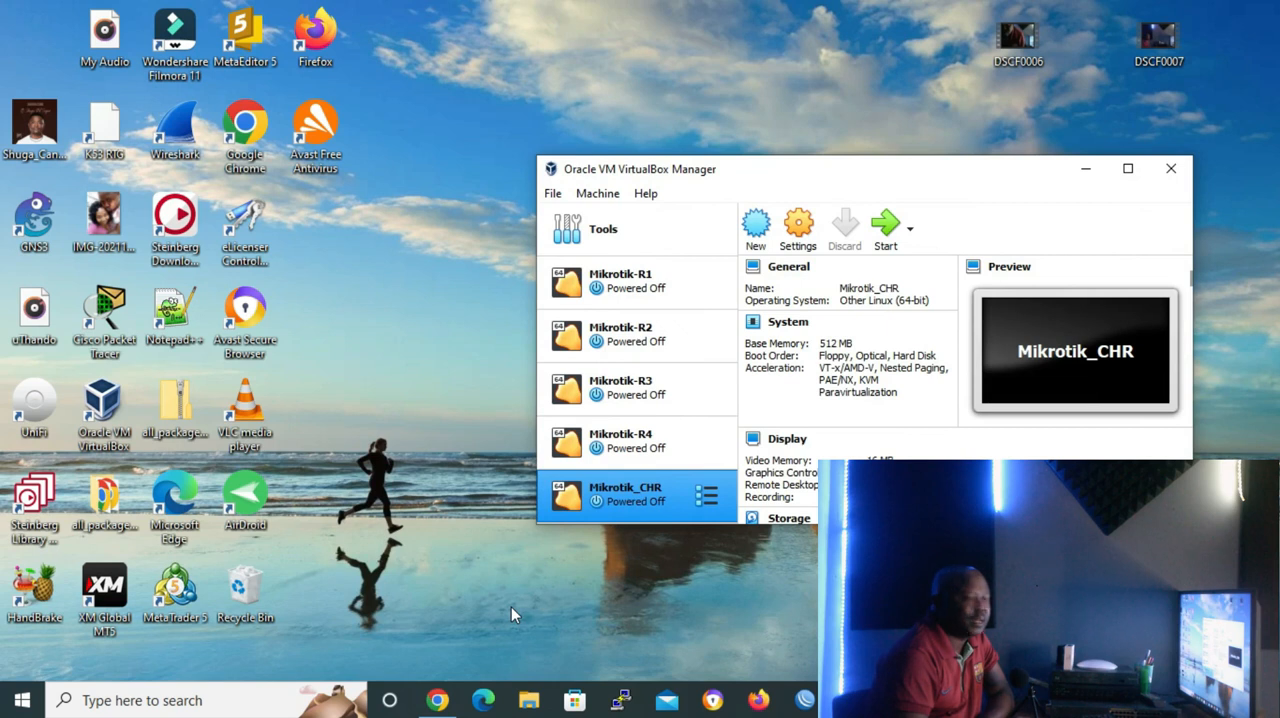
mouse_move(629, 512)
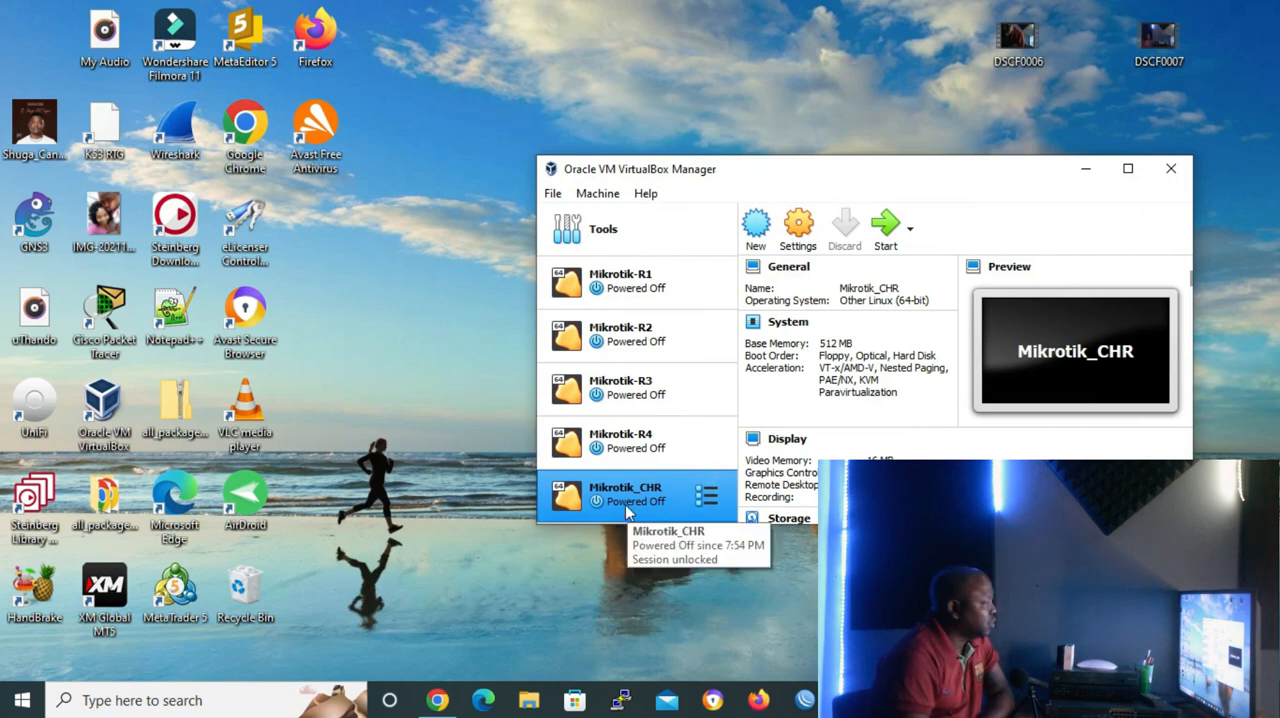
Normal-start Mikrotik_CHR and log in to RouterOS as admin with an empty password.
right_click(615, 500)
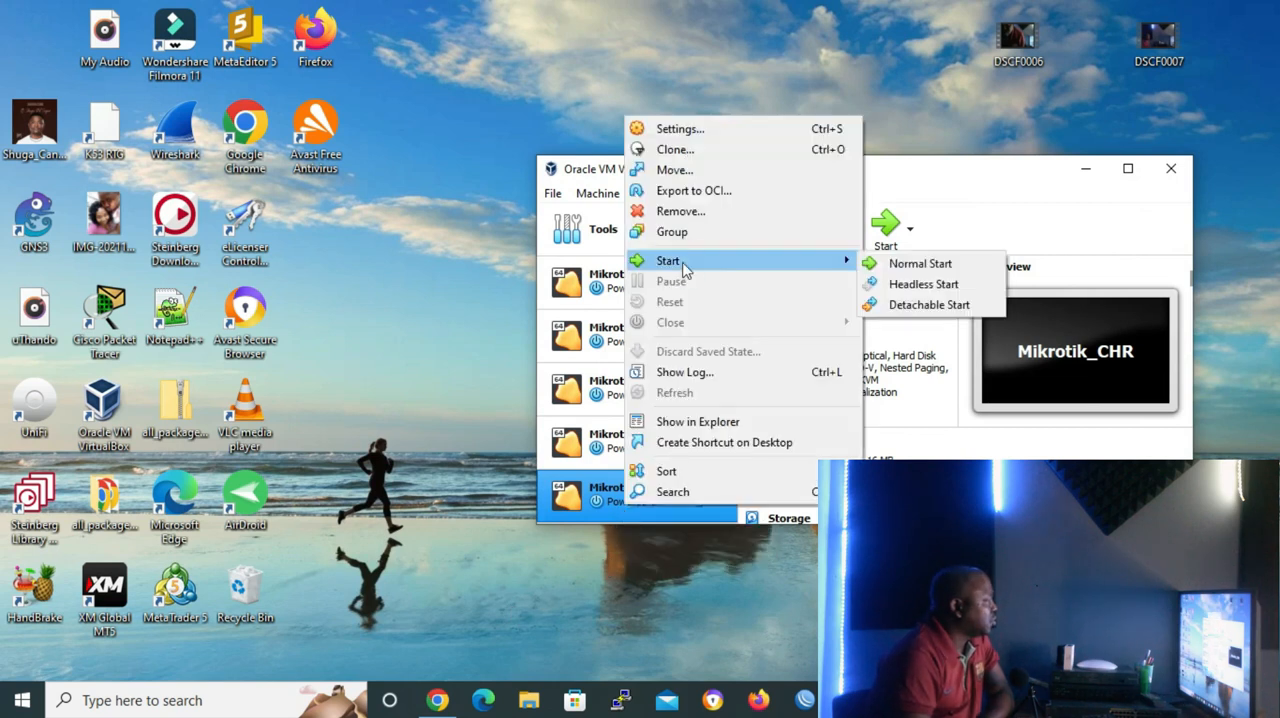
click(919, 263)
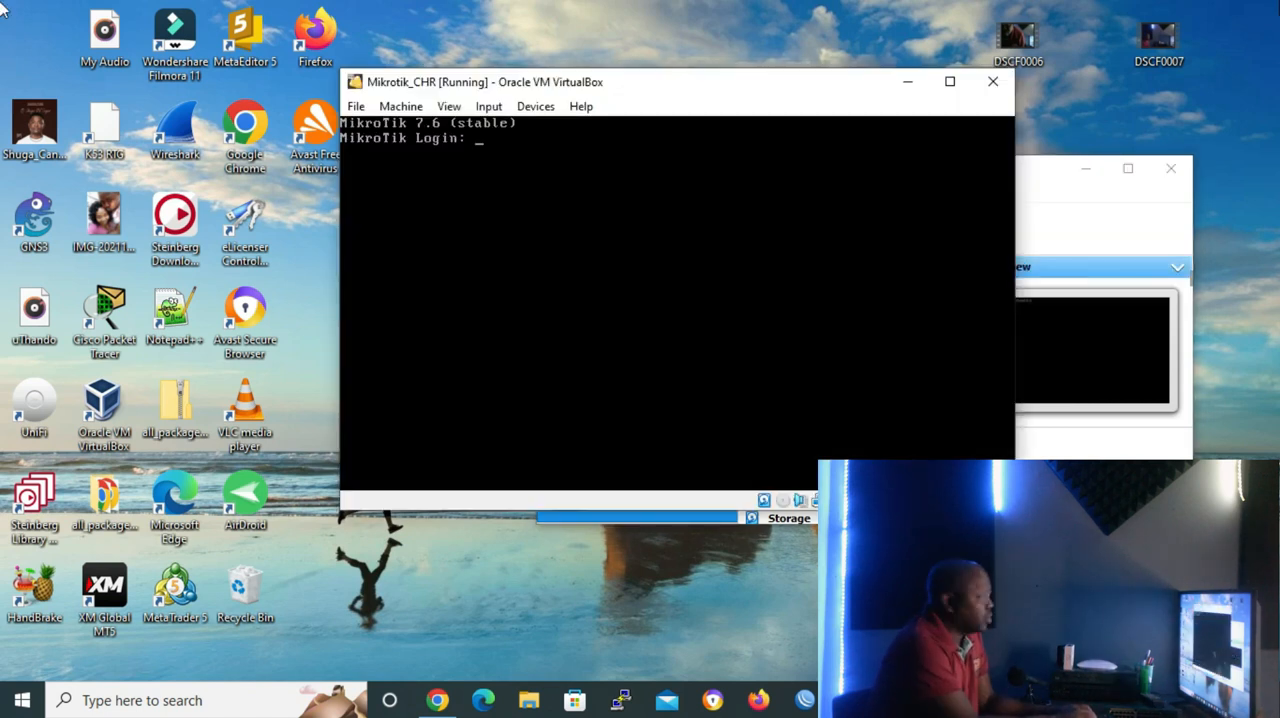
text(admin)
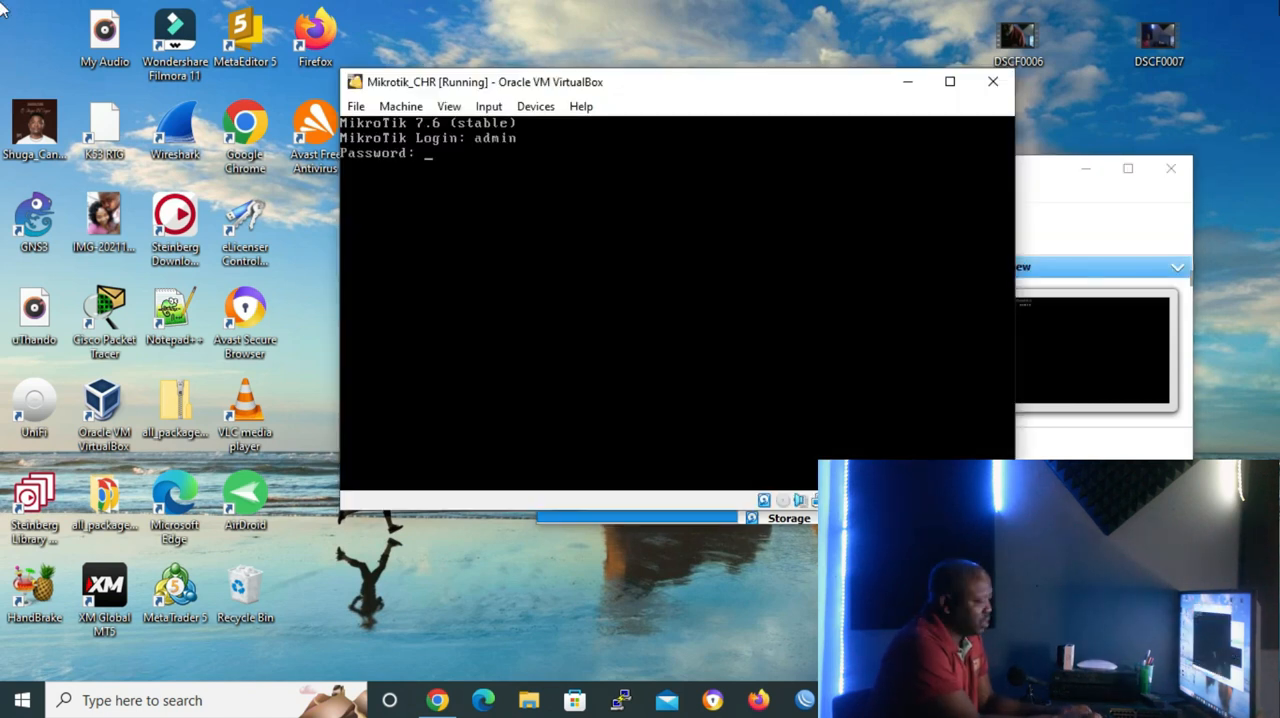
key(Enter)
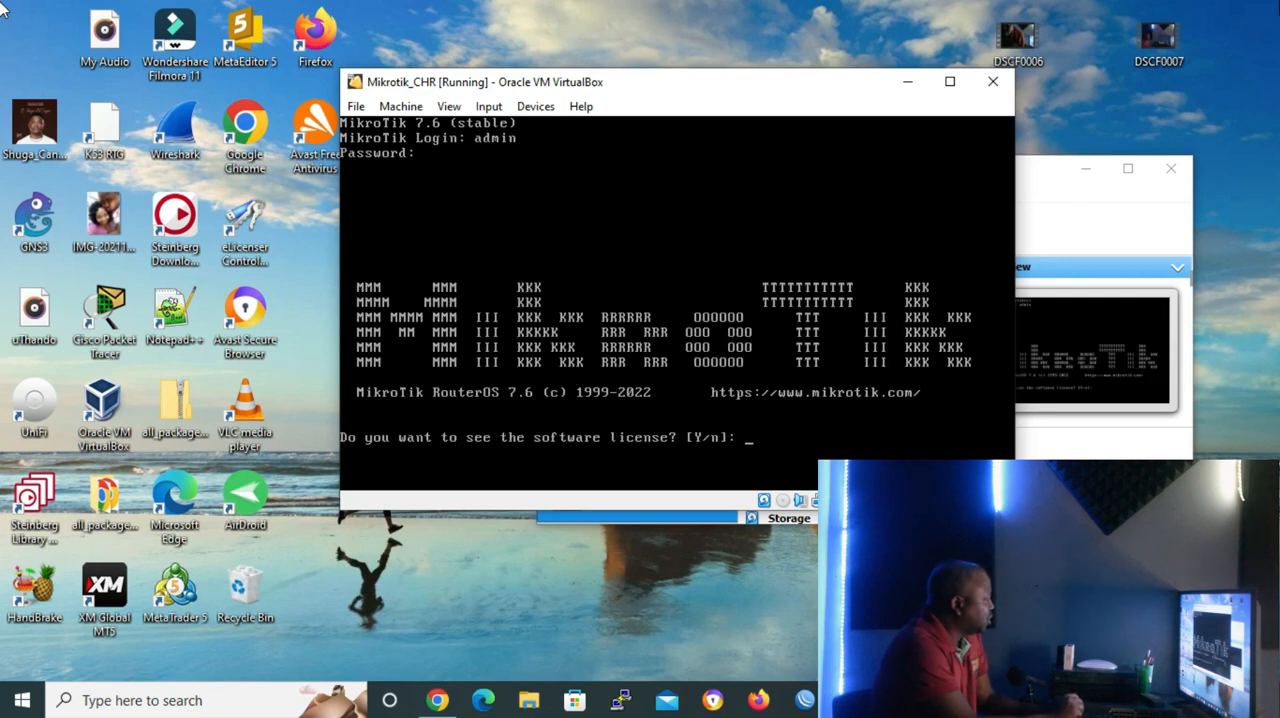
Decline the license, set a new admin password, and query the router identity.
text(n)
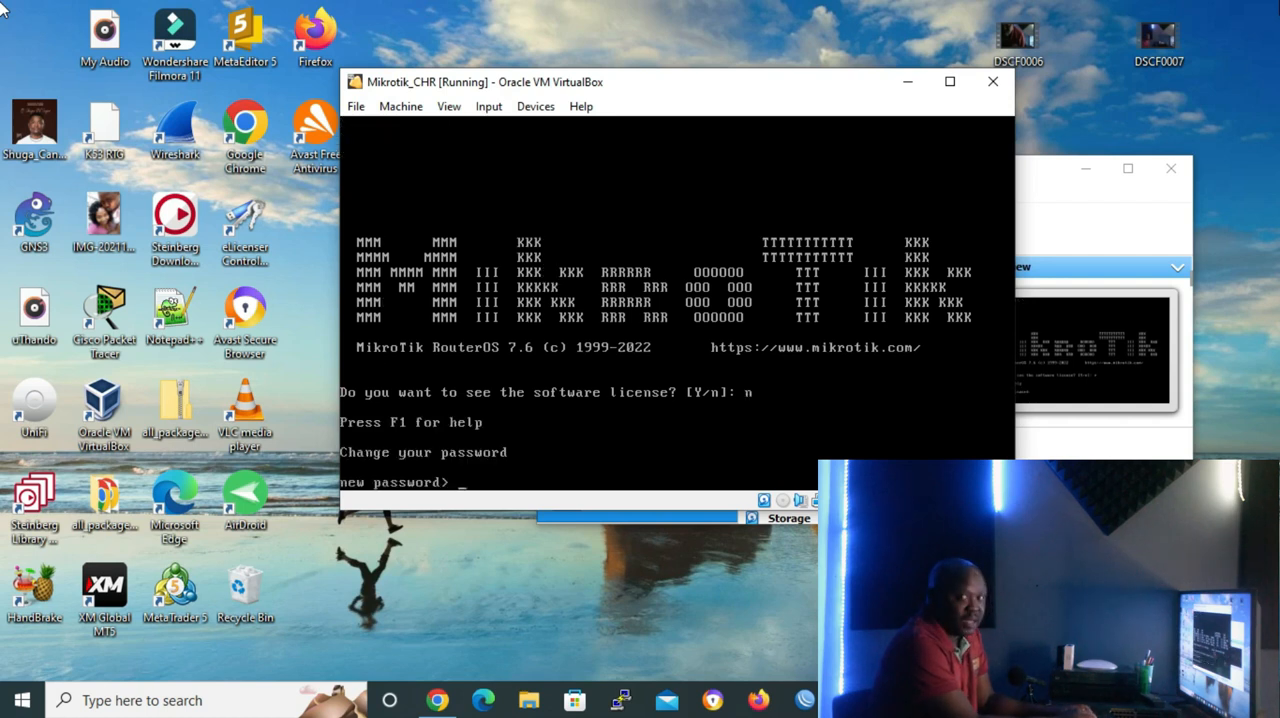
text(*)
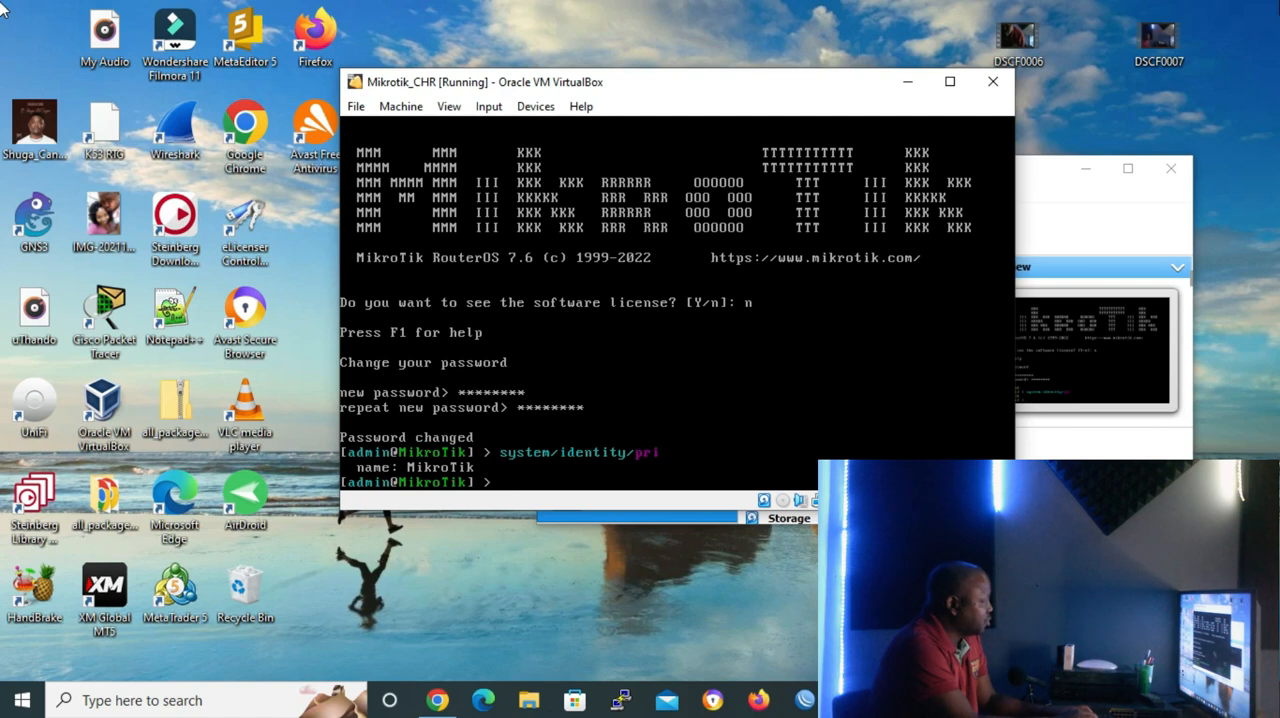
text(system)
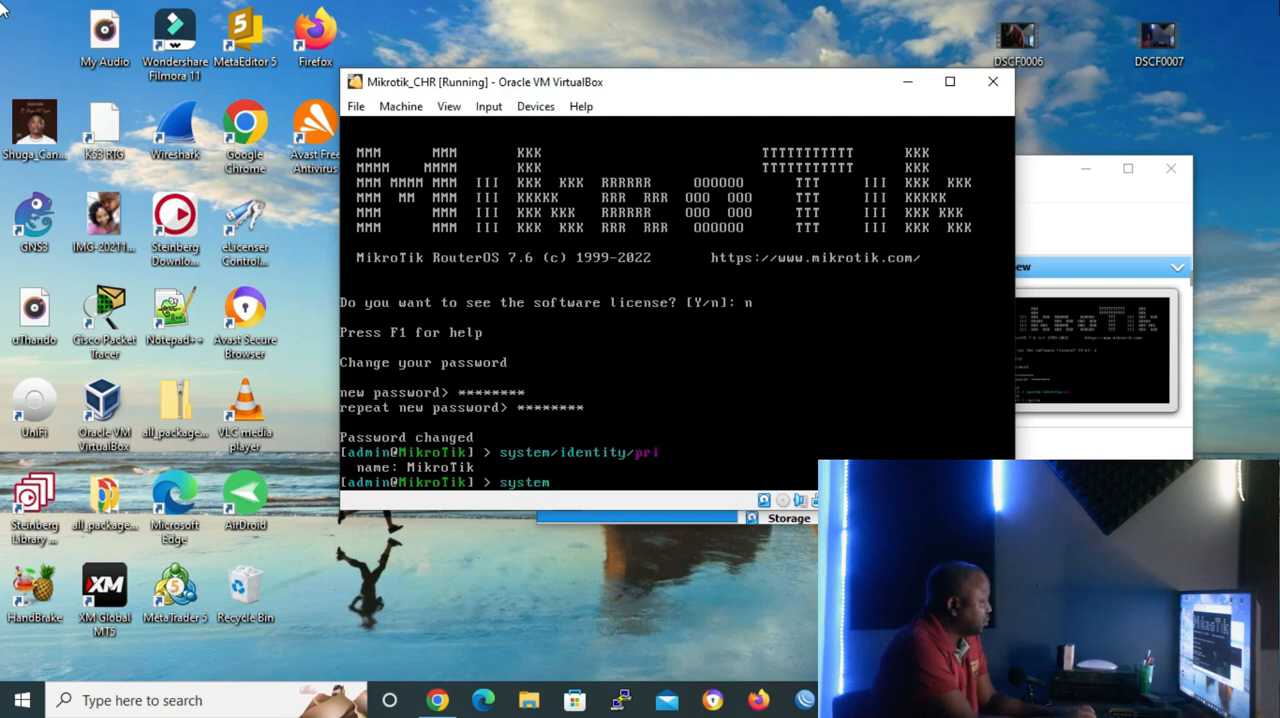